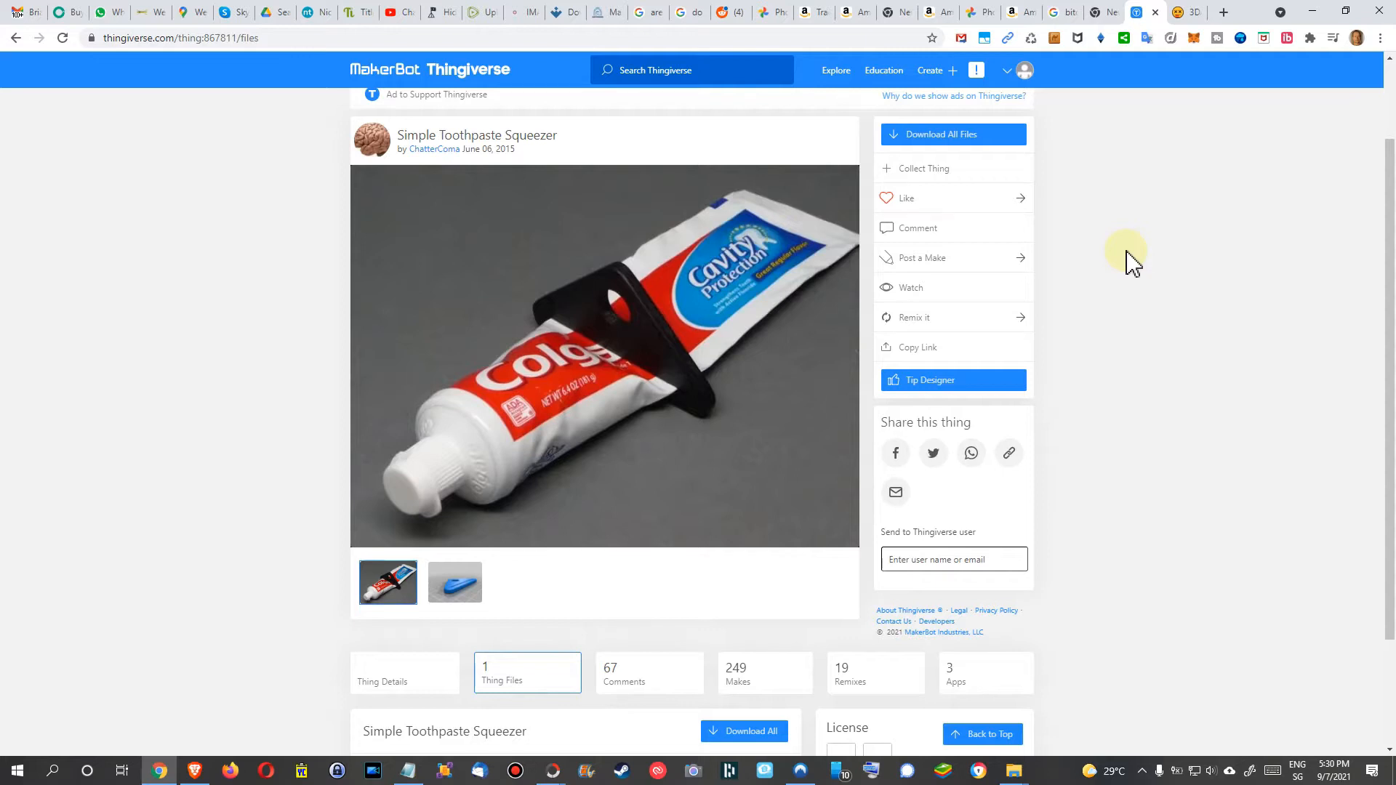
Step: Download Toothpaste_Squeezer.stl from the Thing Files list on the Thingiverse page
click(954, 560)
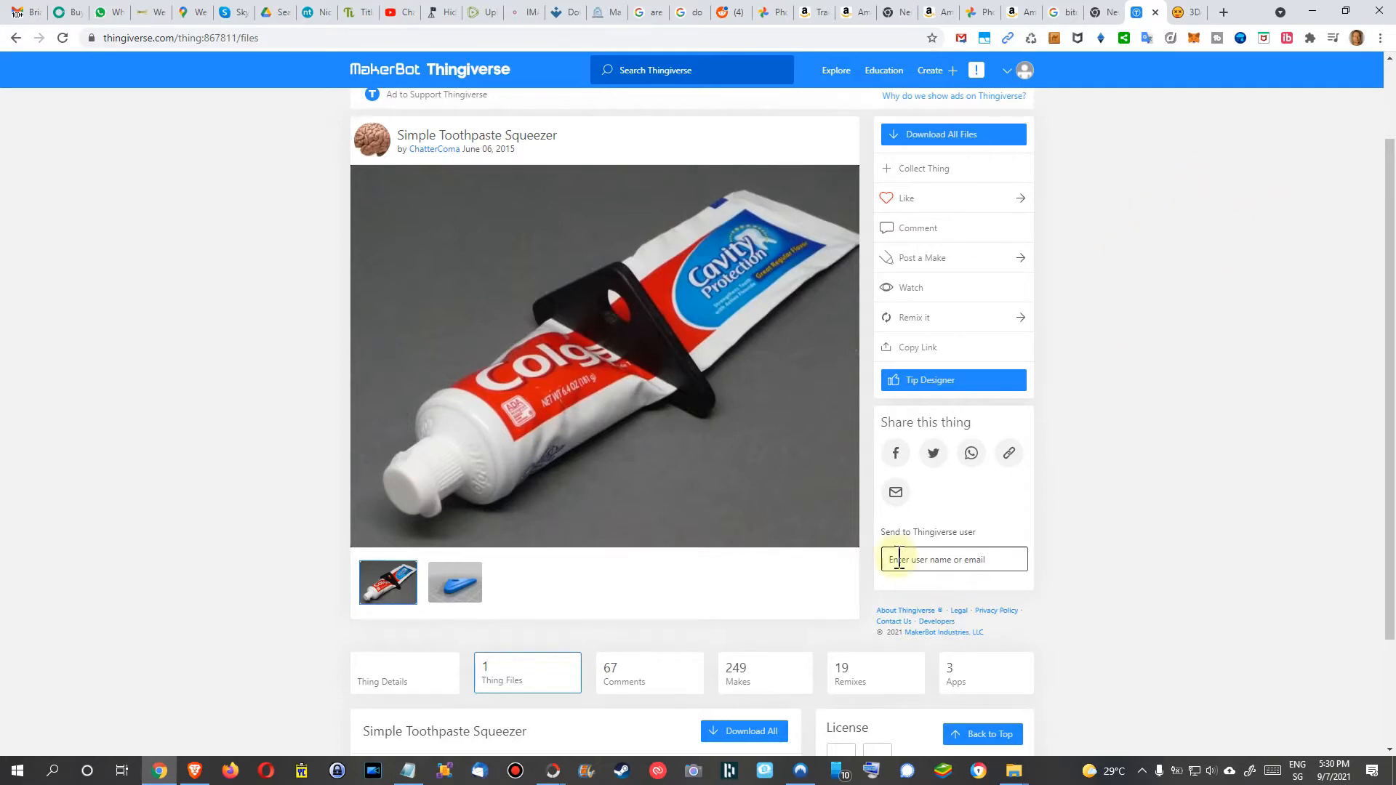
mouse_move(738, 358)
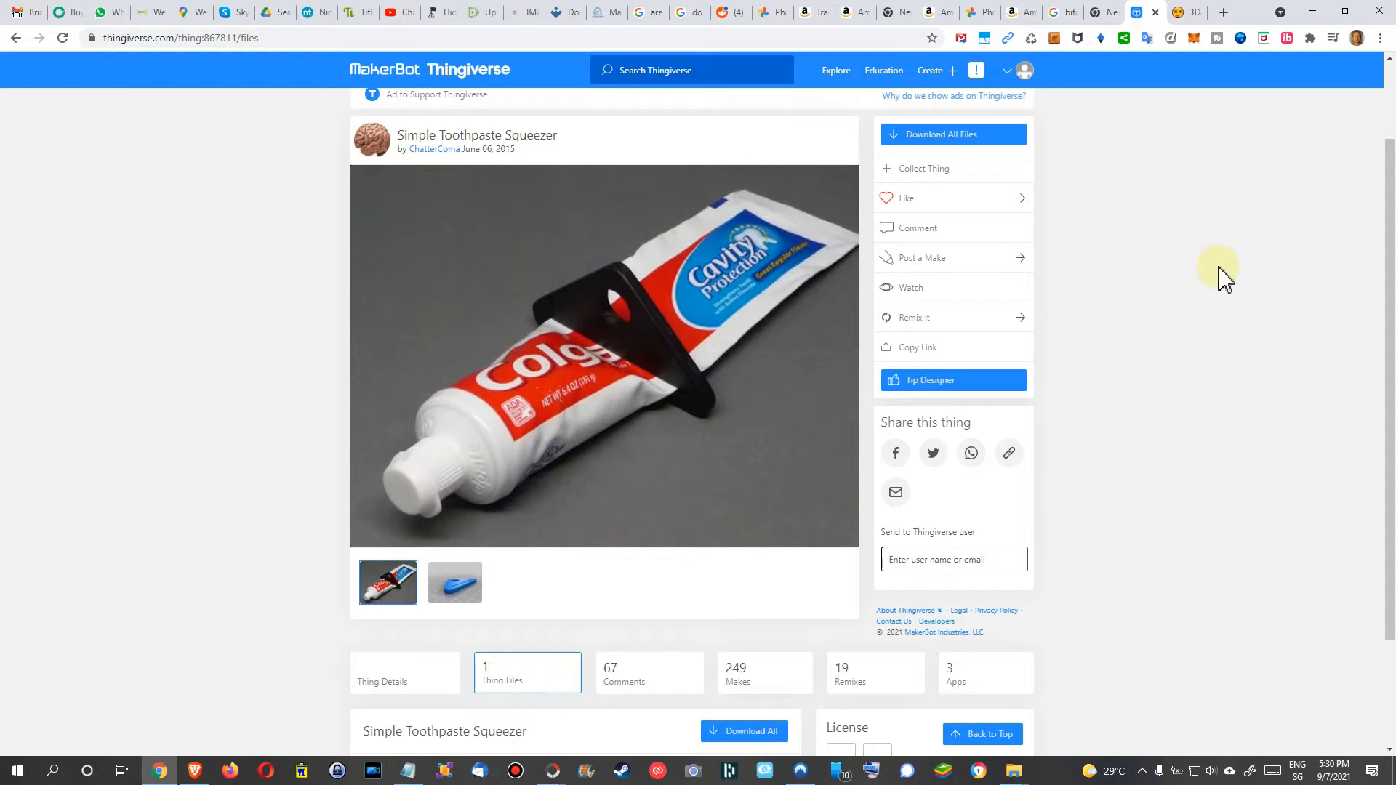
mouse_move(1256, 267)
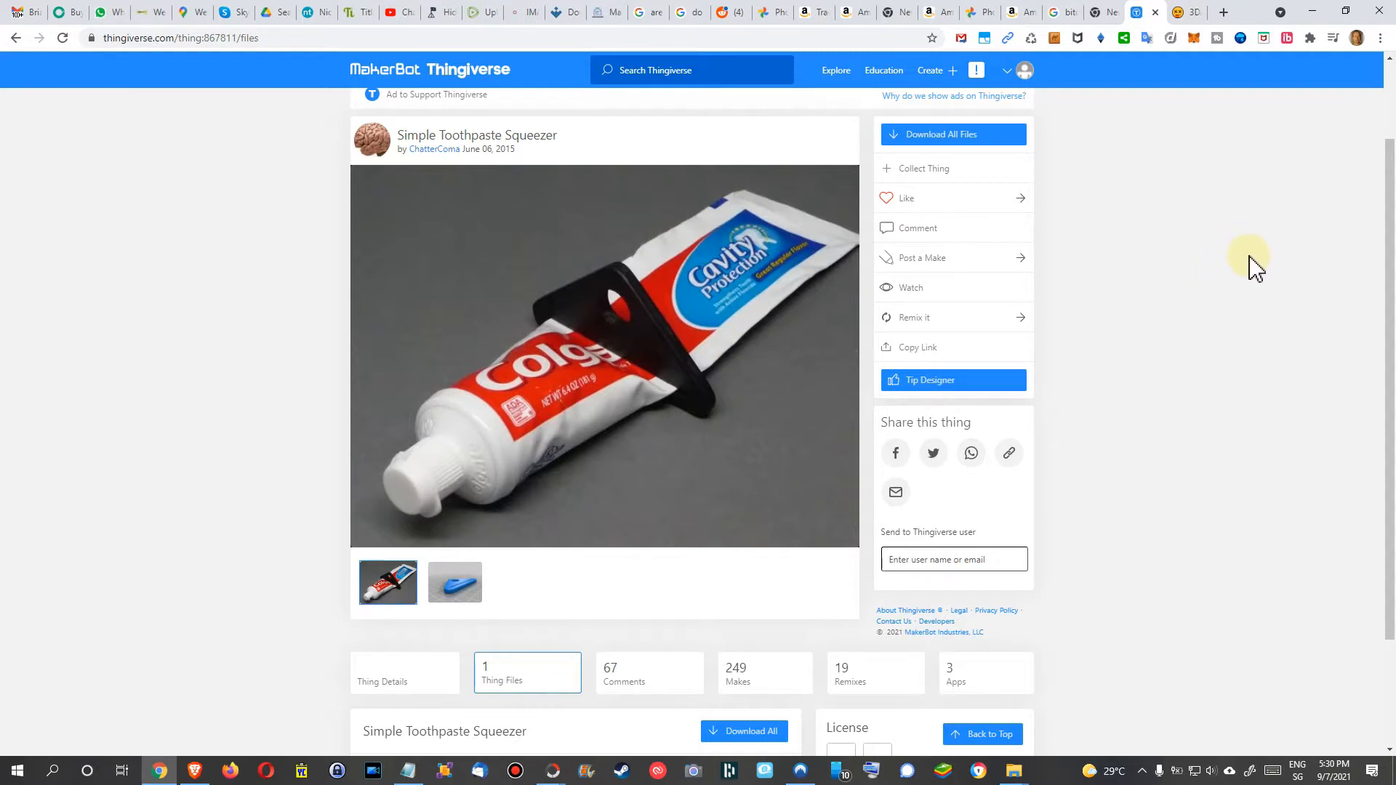
mouse_move(1242, 267)
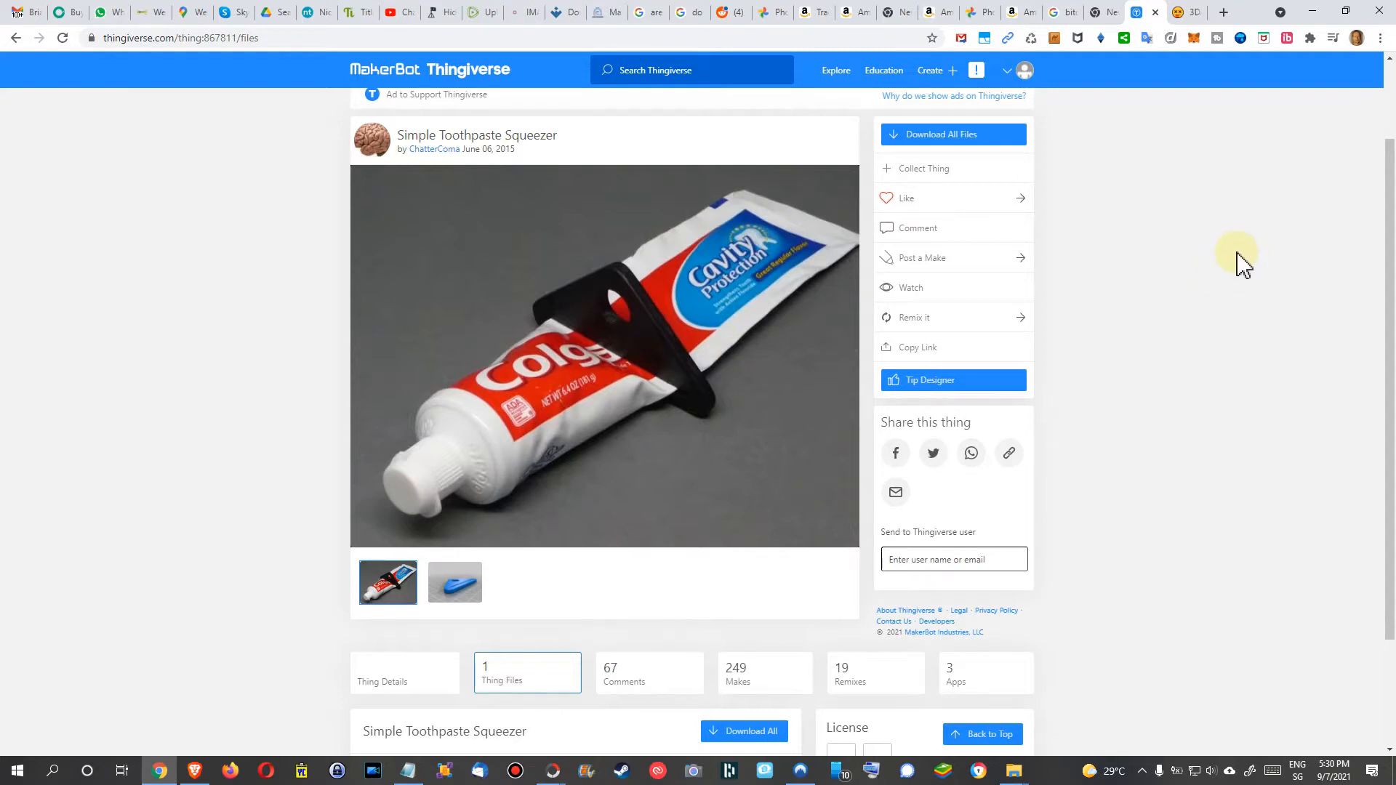
mouse_move(1102, 318)
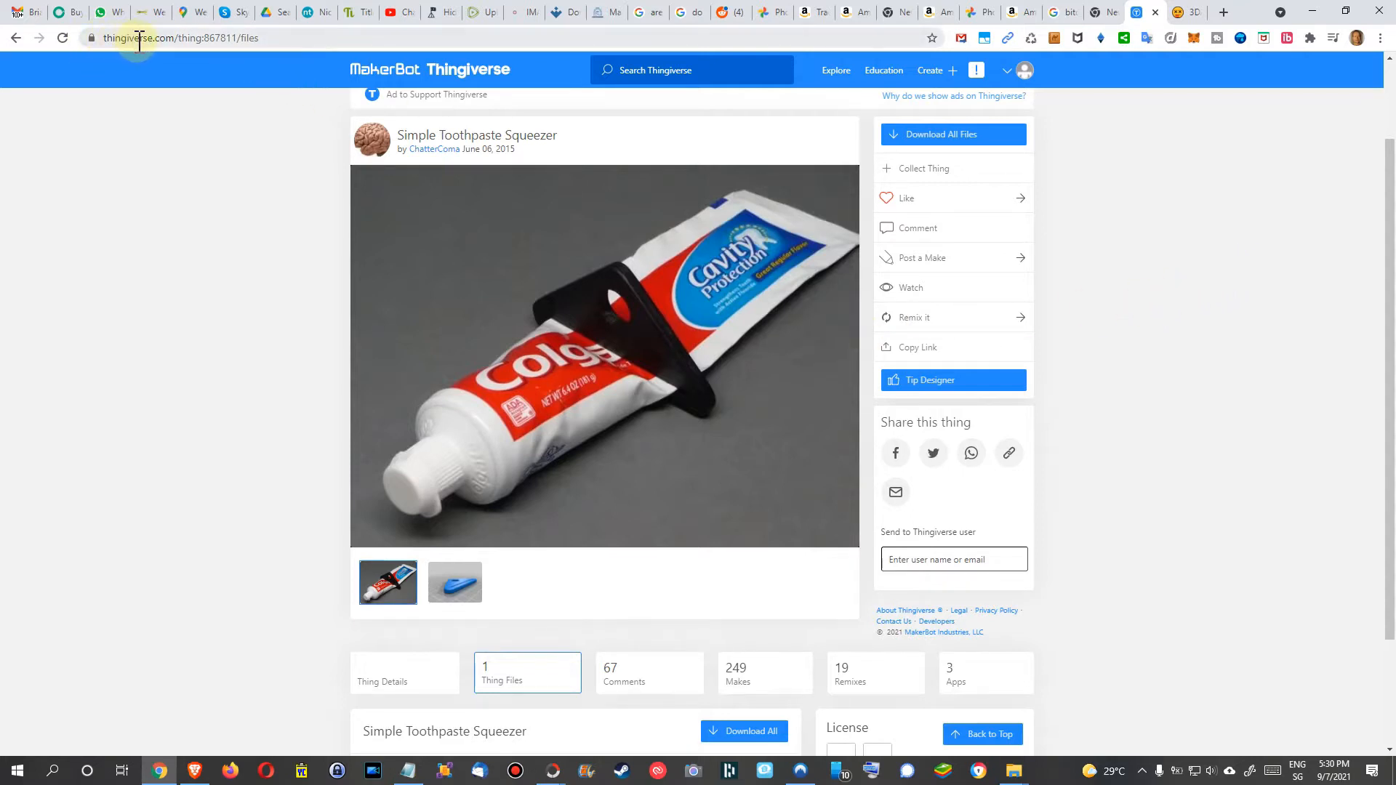
mouse_move(269, 122)
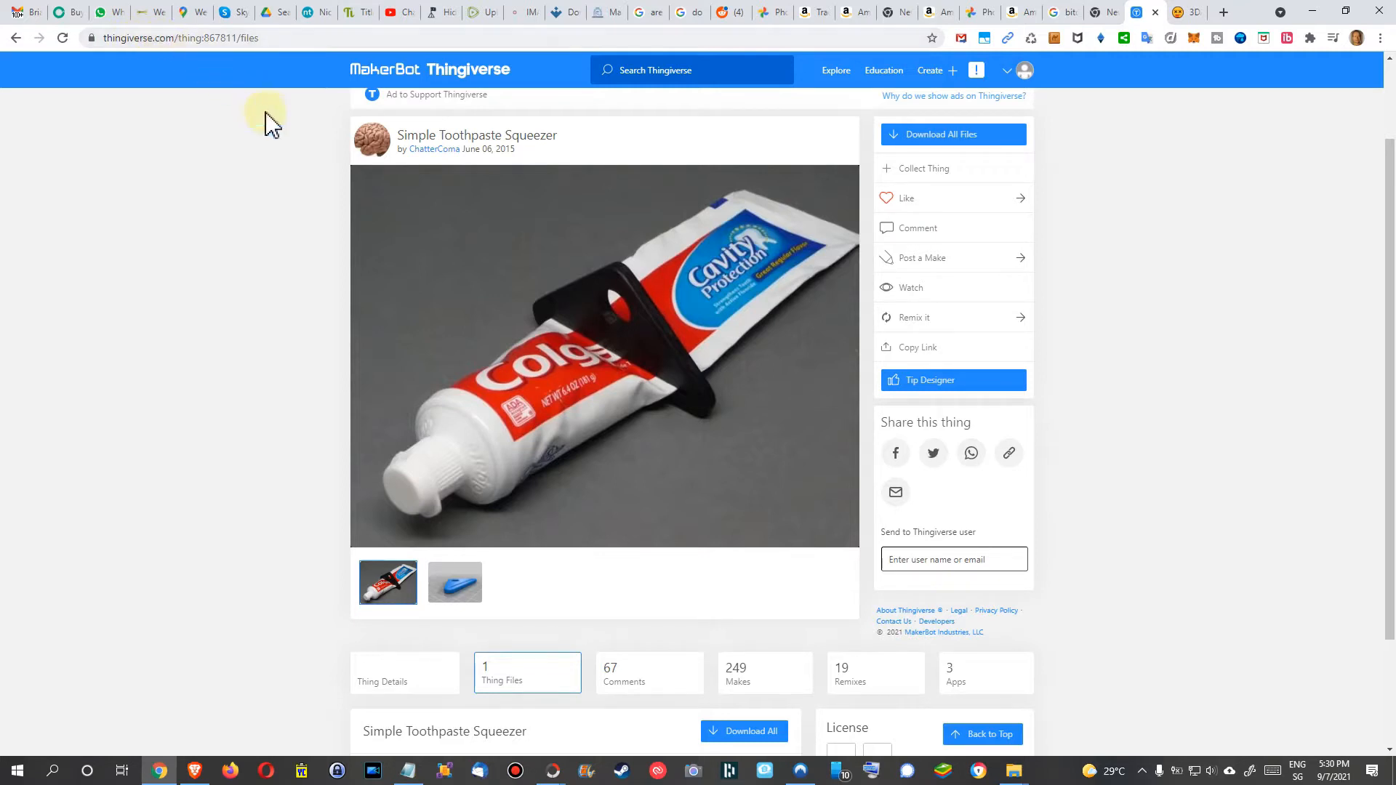
click(659, 70)
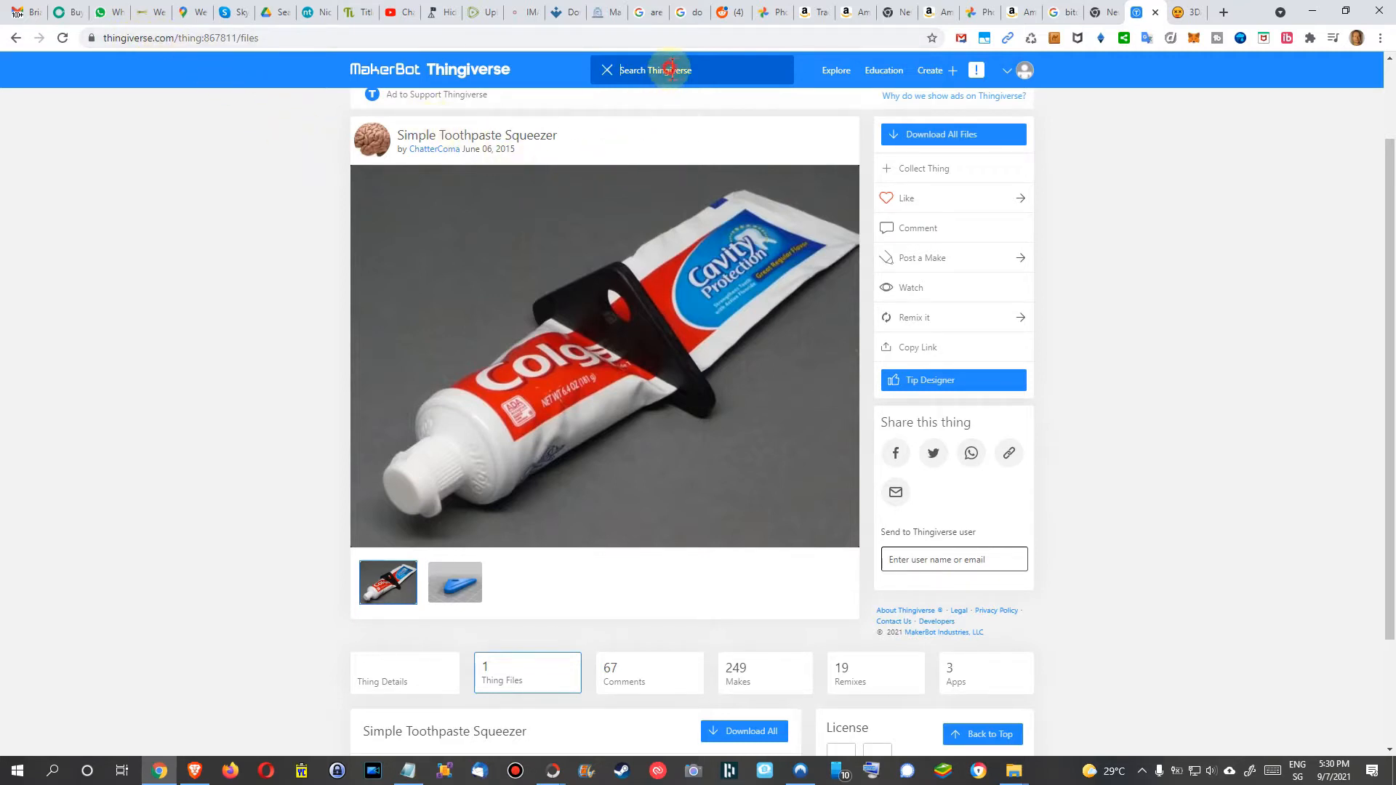
mouse_move(787, 262)
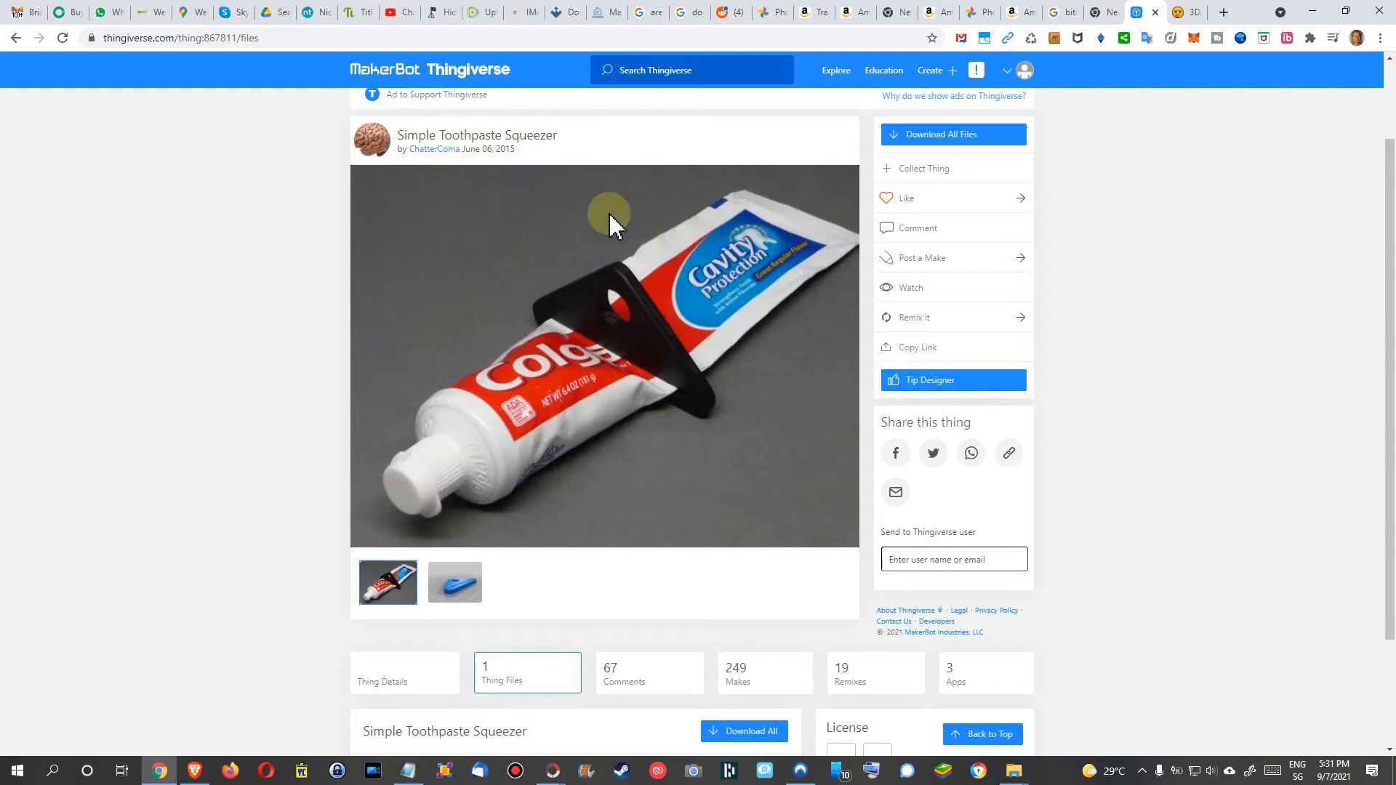
mouse_move(768, 334)
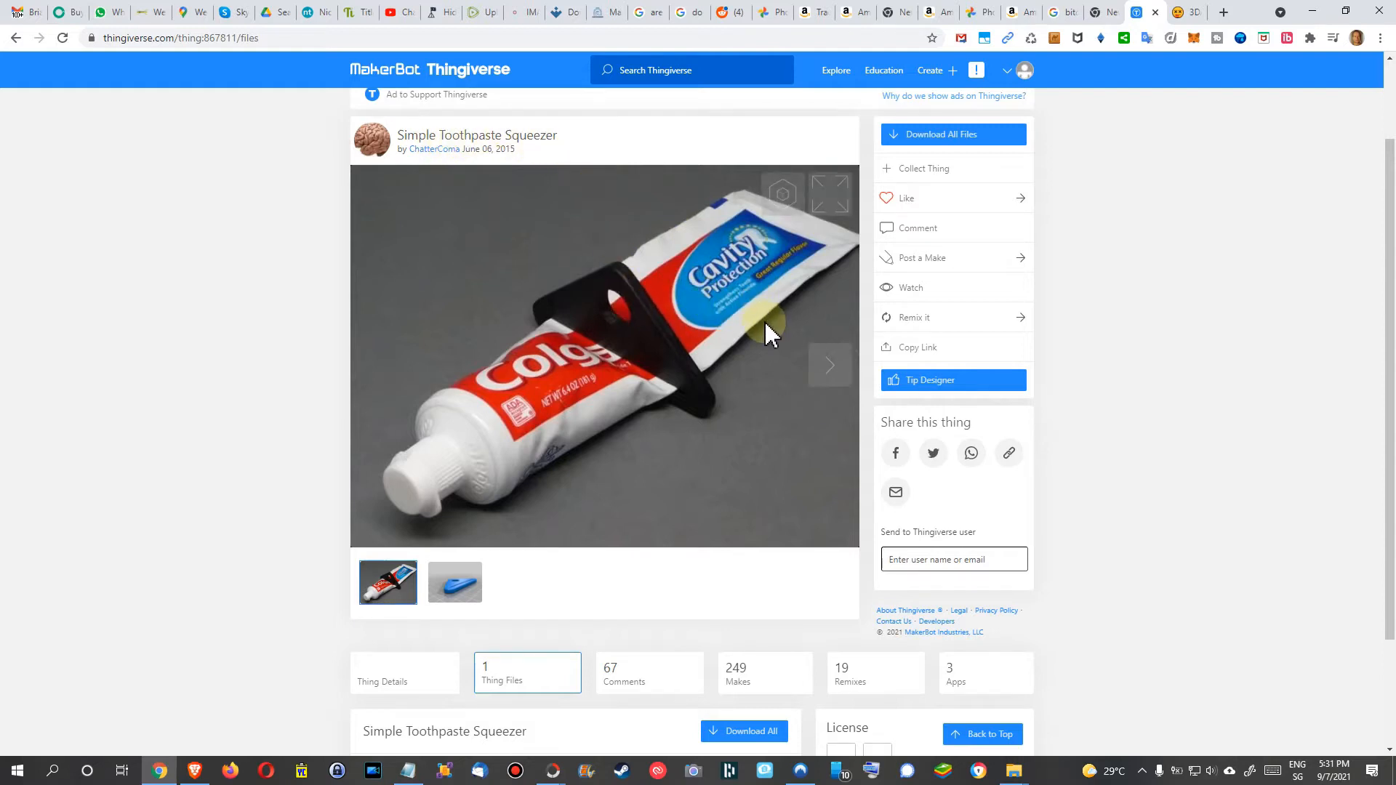
mouse_move(782, 394)
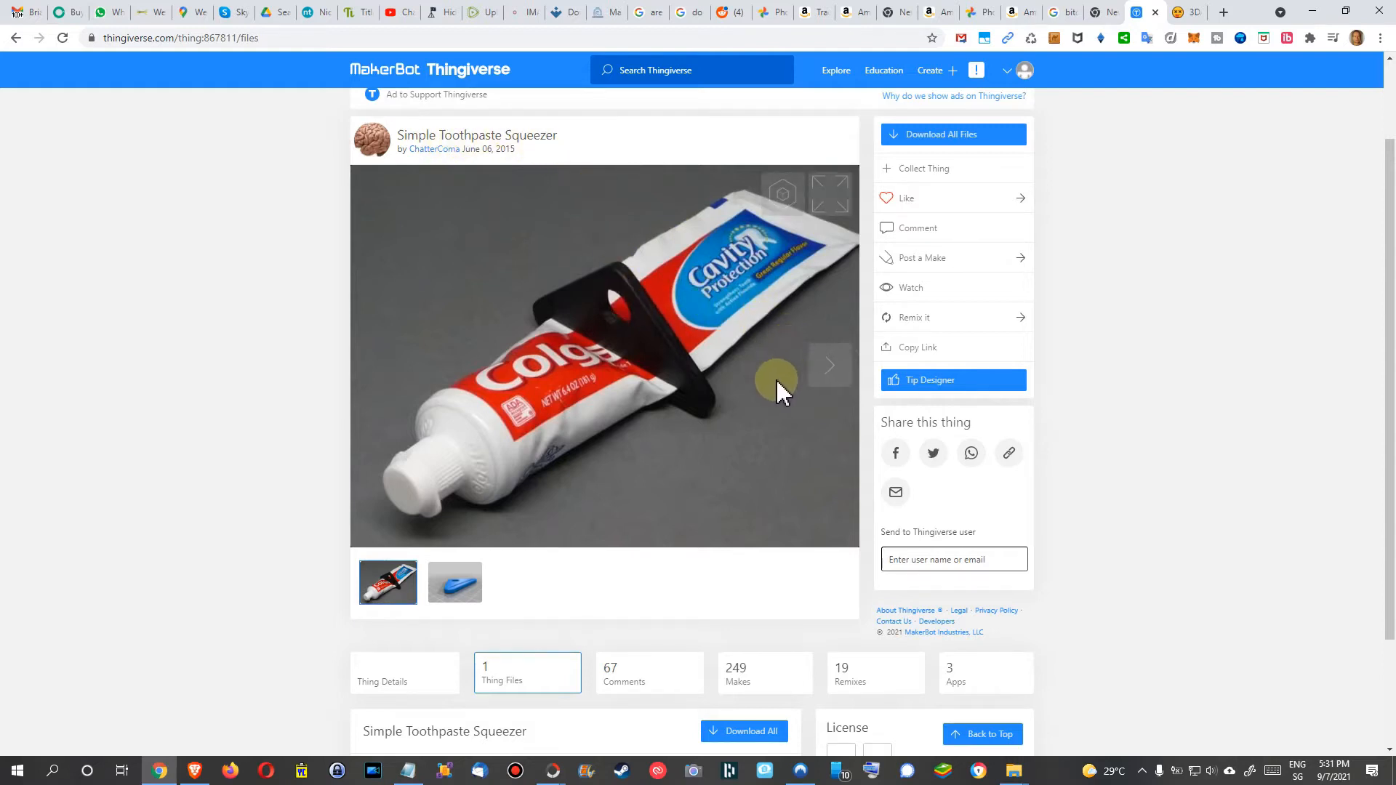
mouse_move(789, 398)
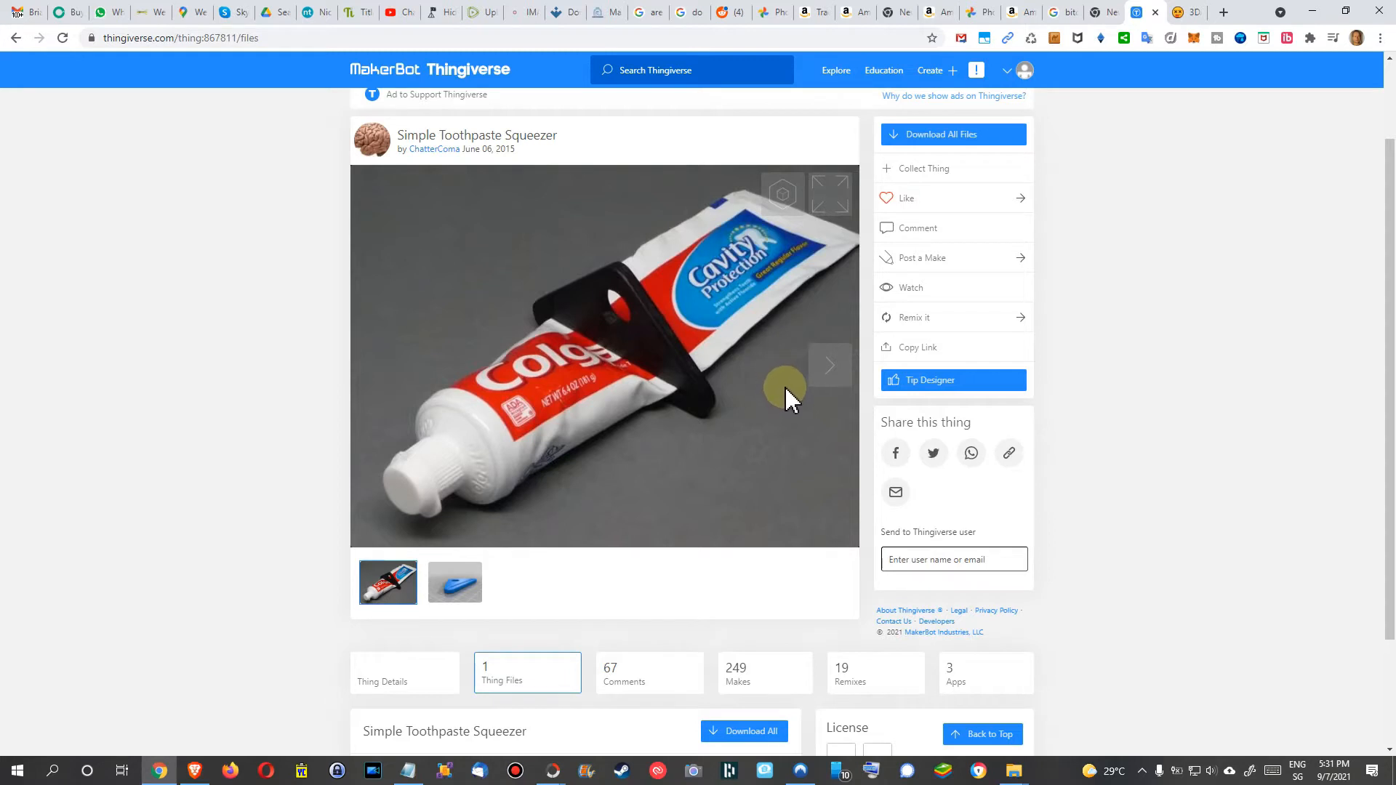
mouse_move(777, 428)
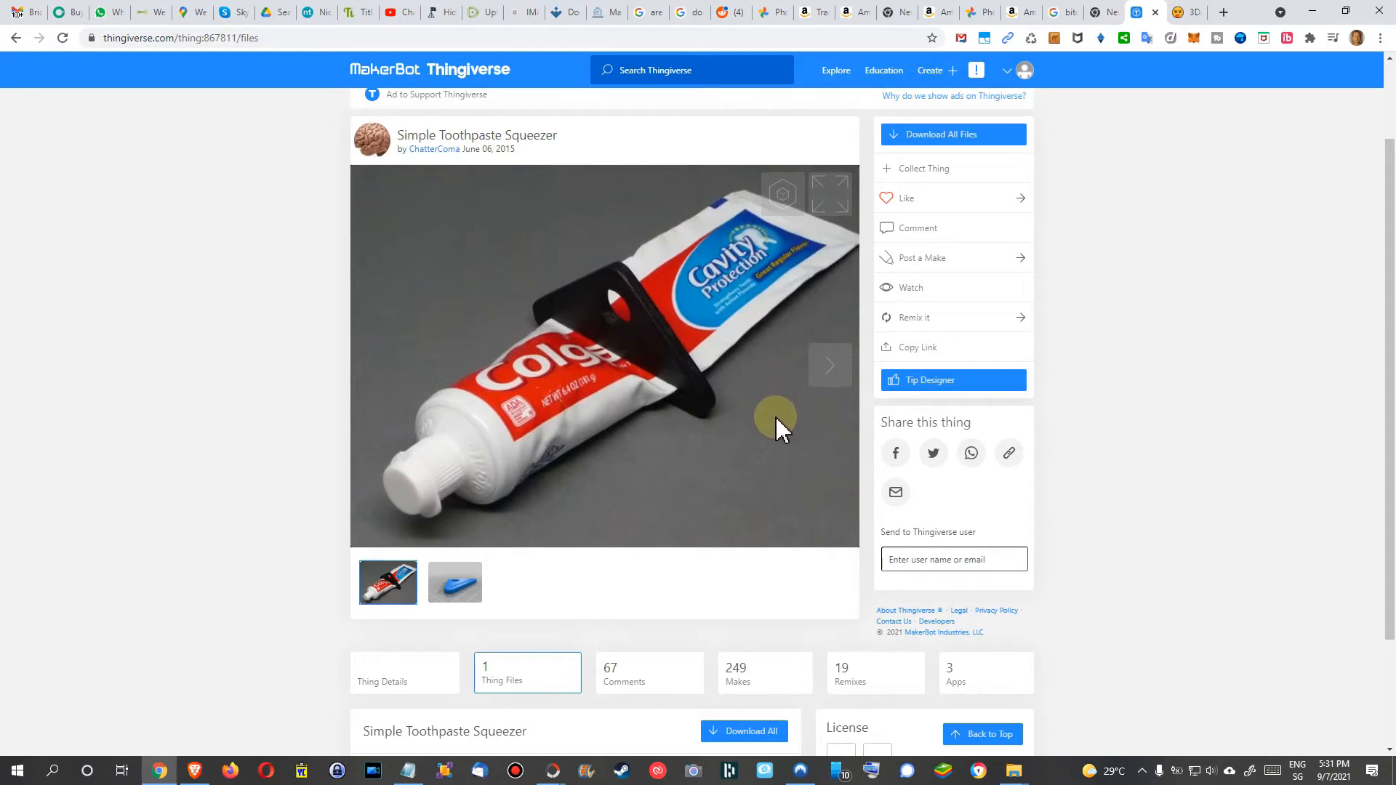
mouse_move(777, 419)
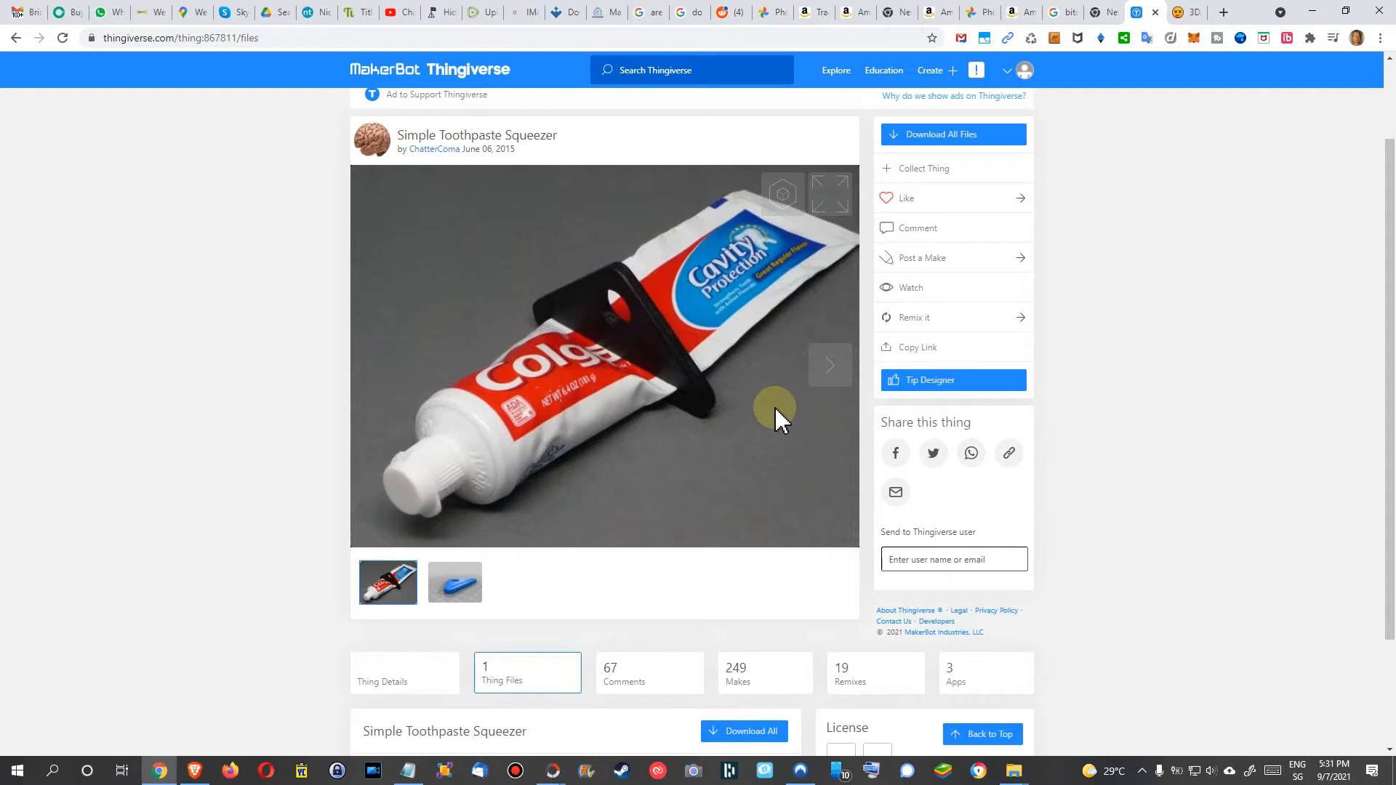
mouse_move(779, 428)
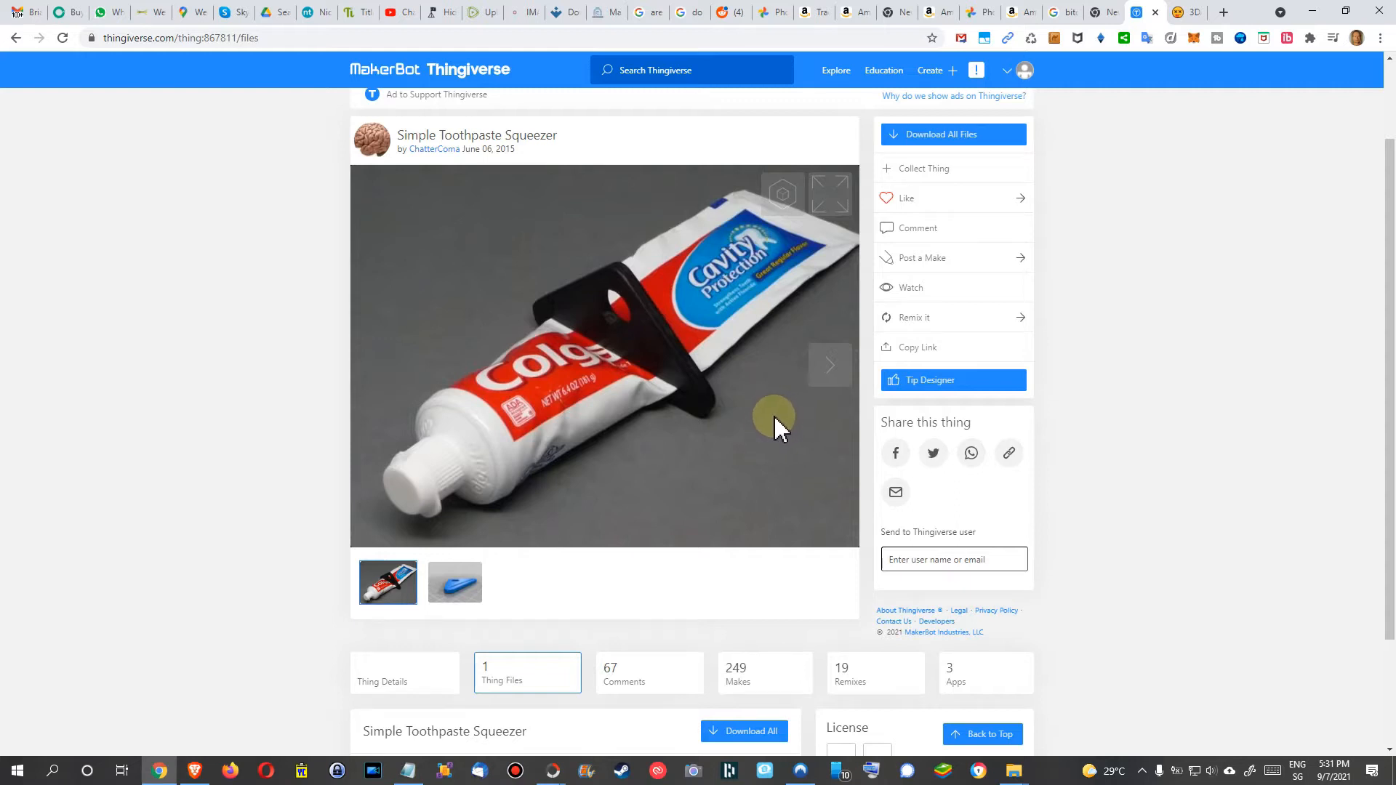
mouse_move(694, 413)
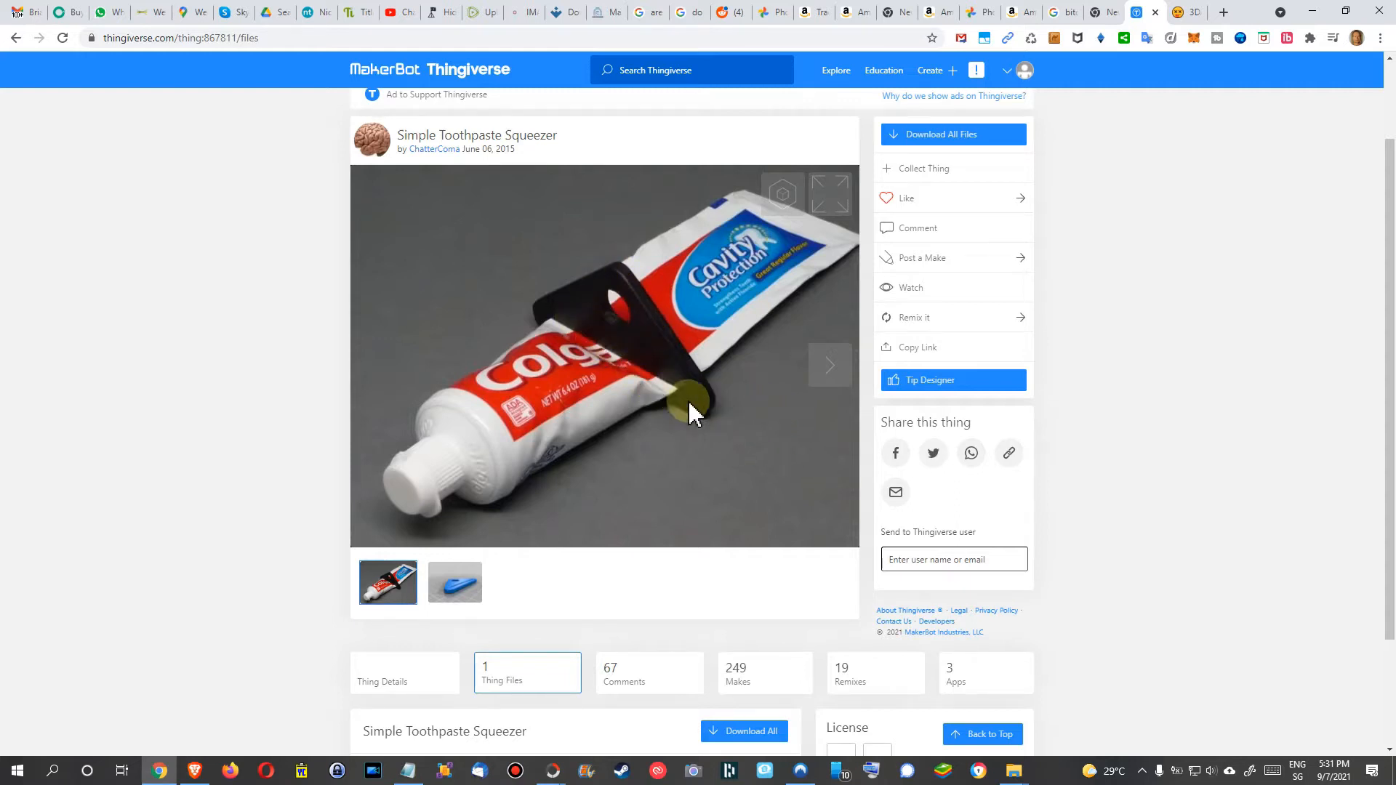
mouse_move(717, 426)
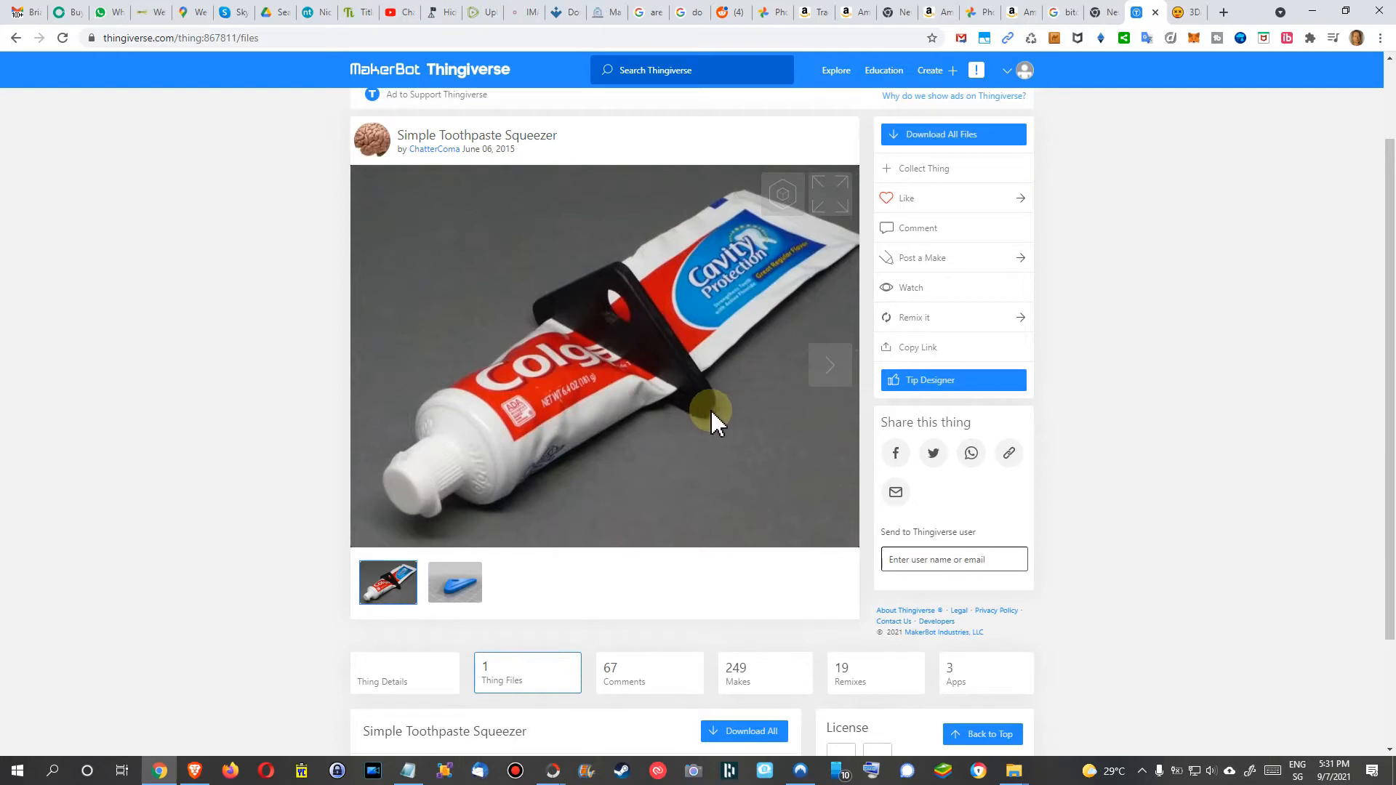
mouse_move(709, 414)
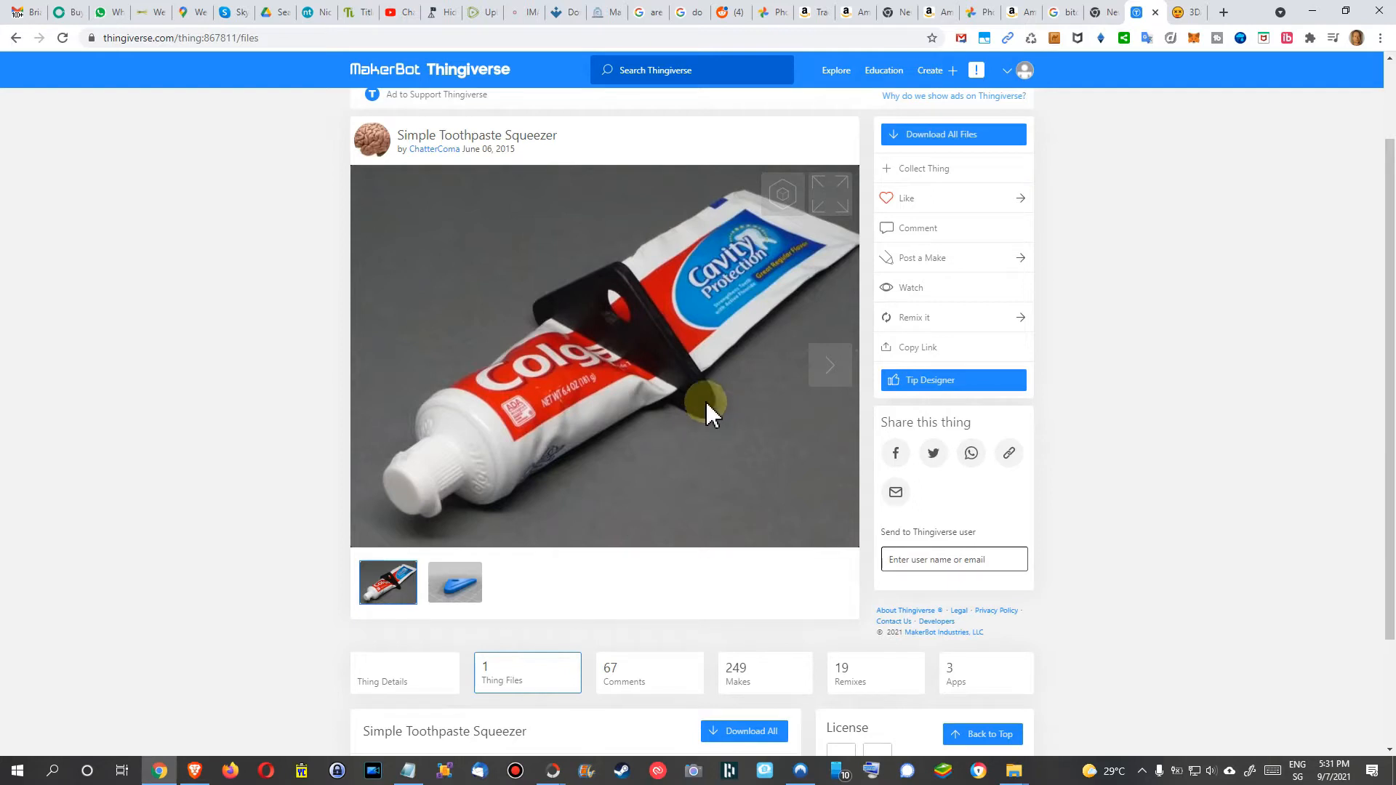
mouse_move(697, 401)
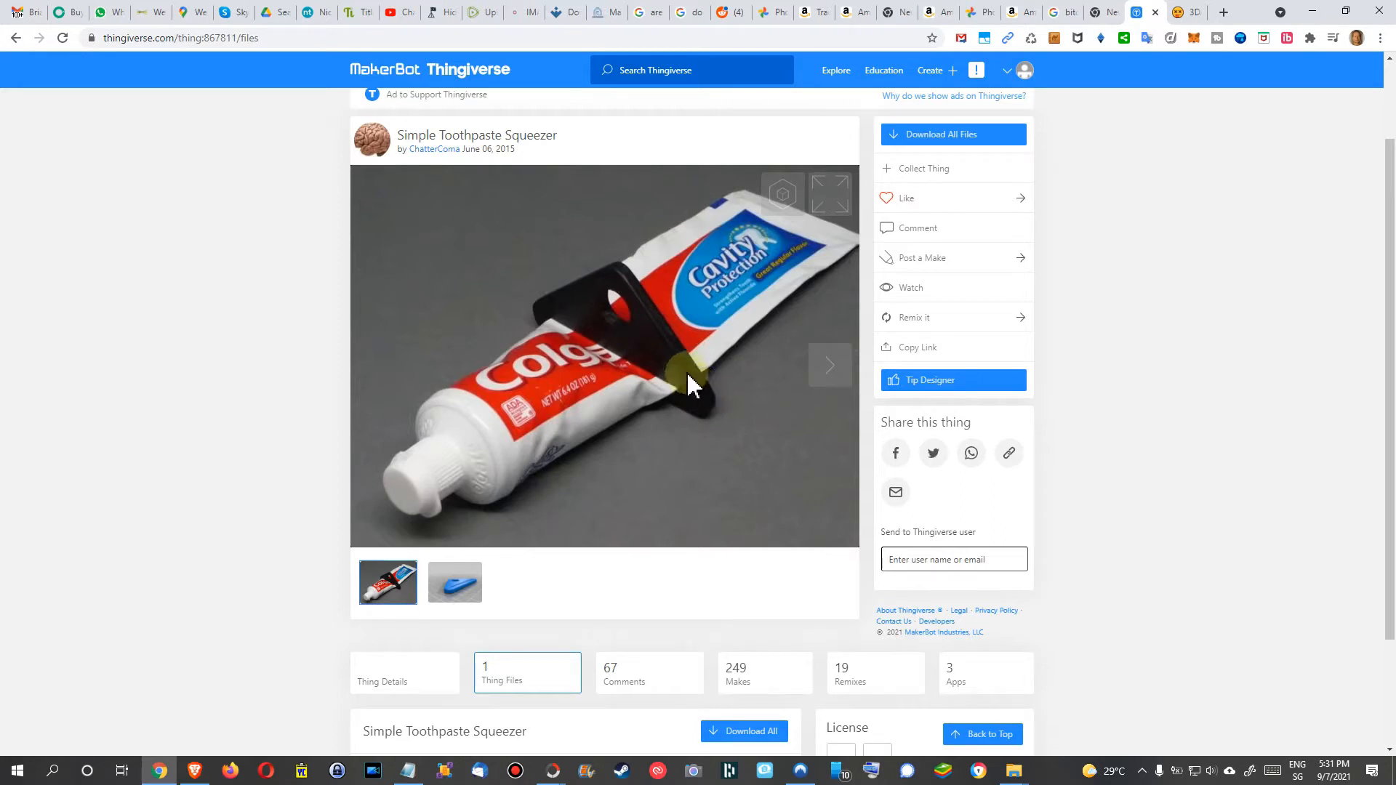
mouse_move(739, 370)
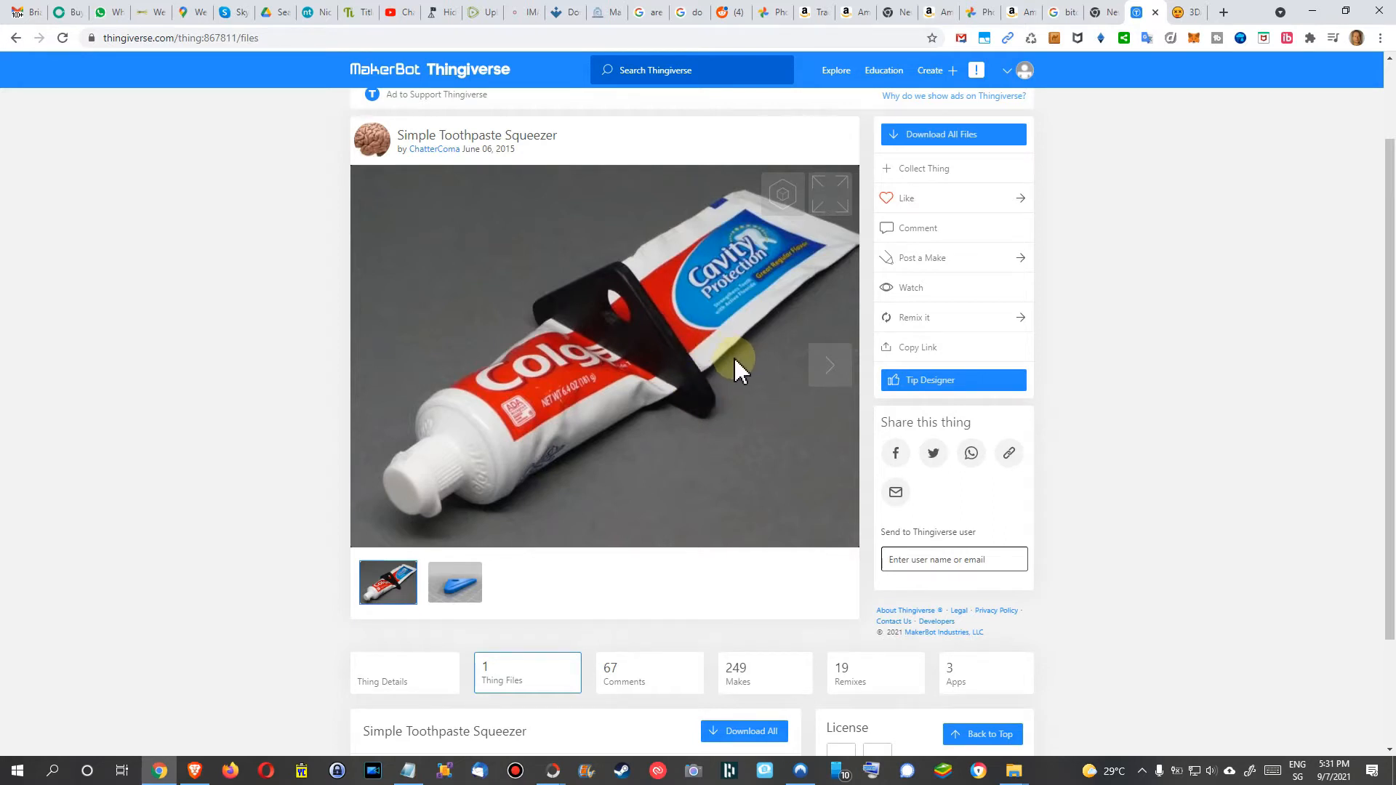
scroll(down, 3)
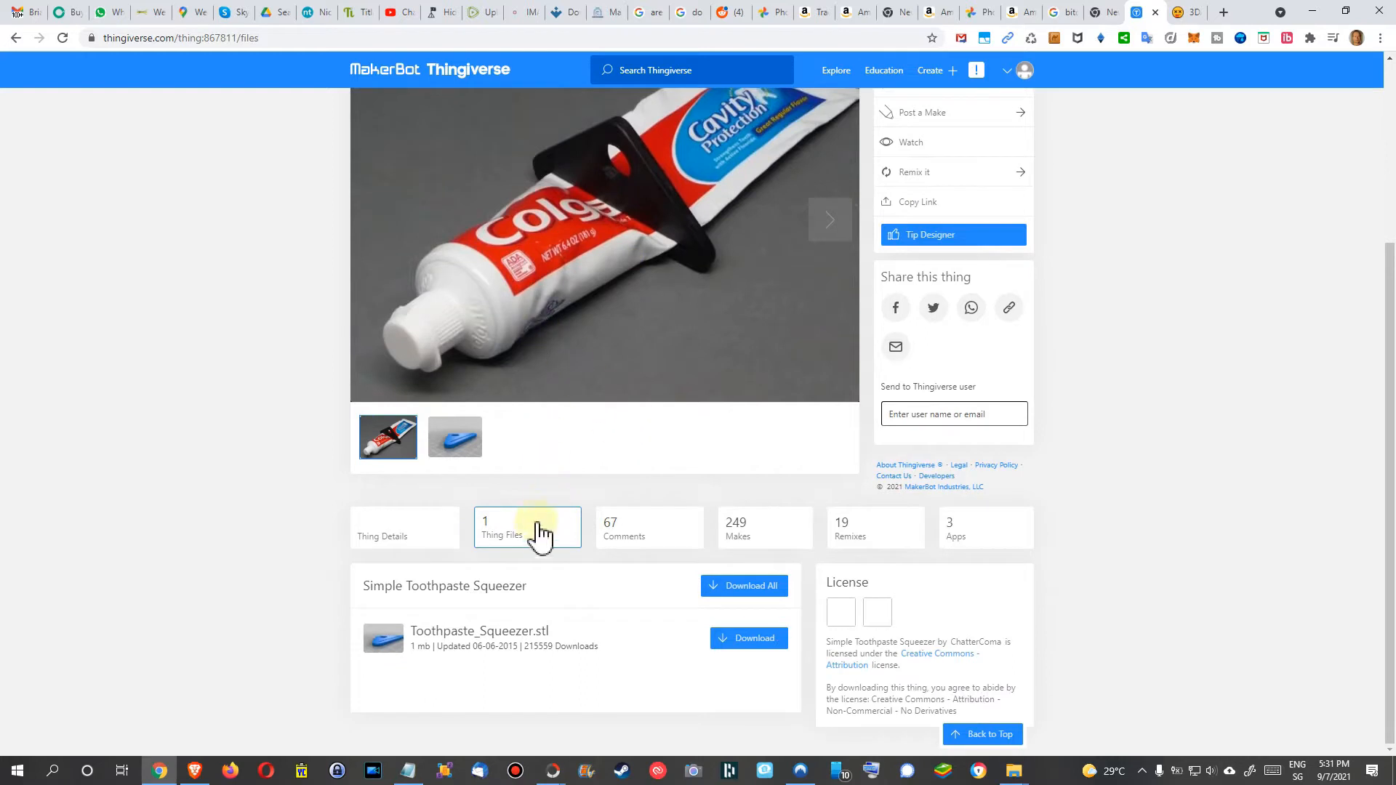
mouse_move(496, 543)
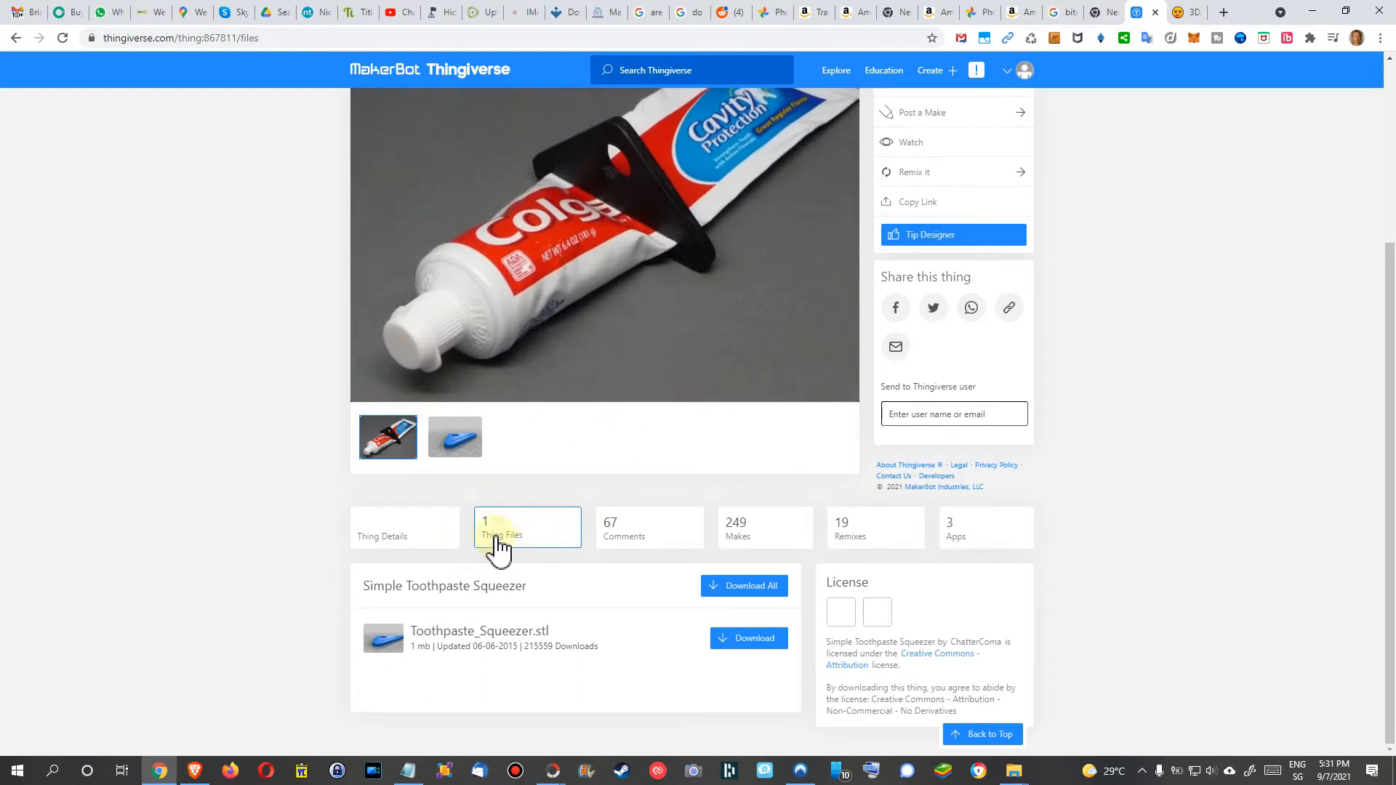
mouse_move(901, 599)
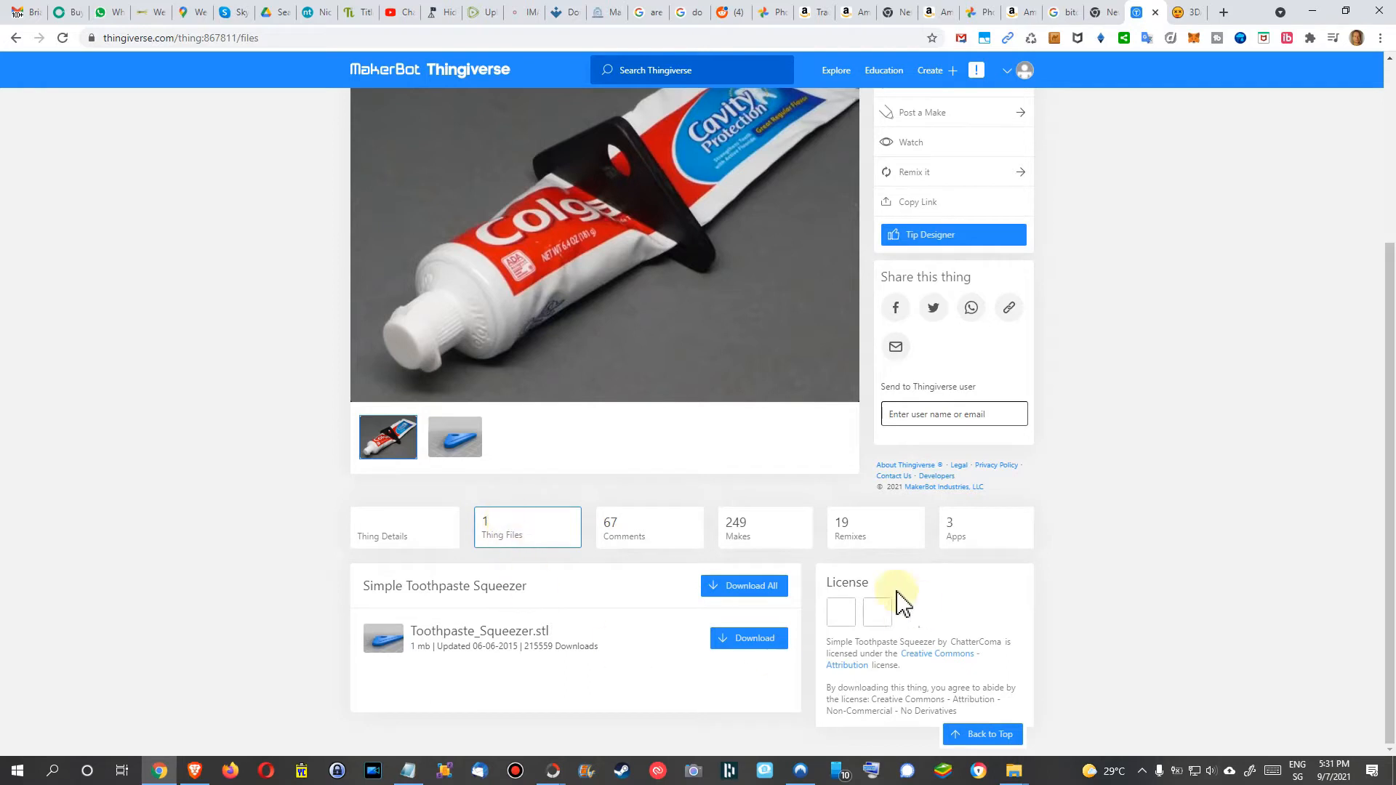
mouse_move(440, 631)
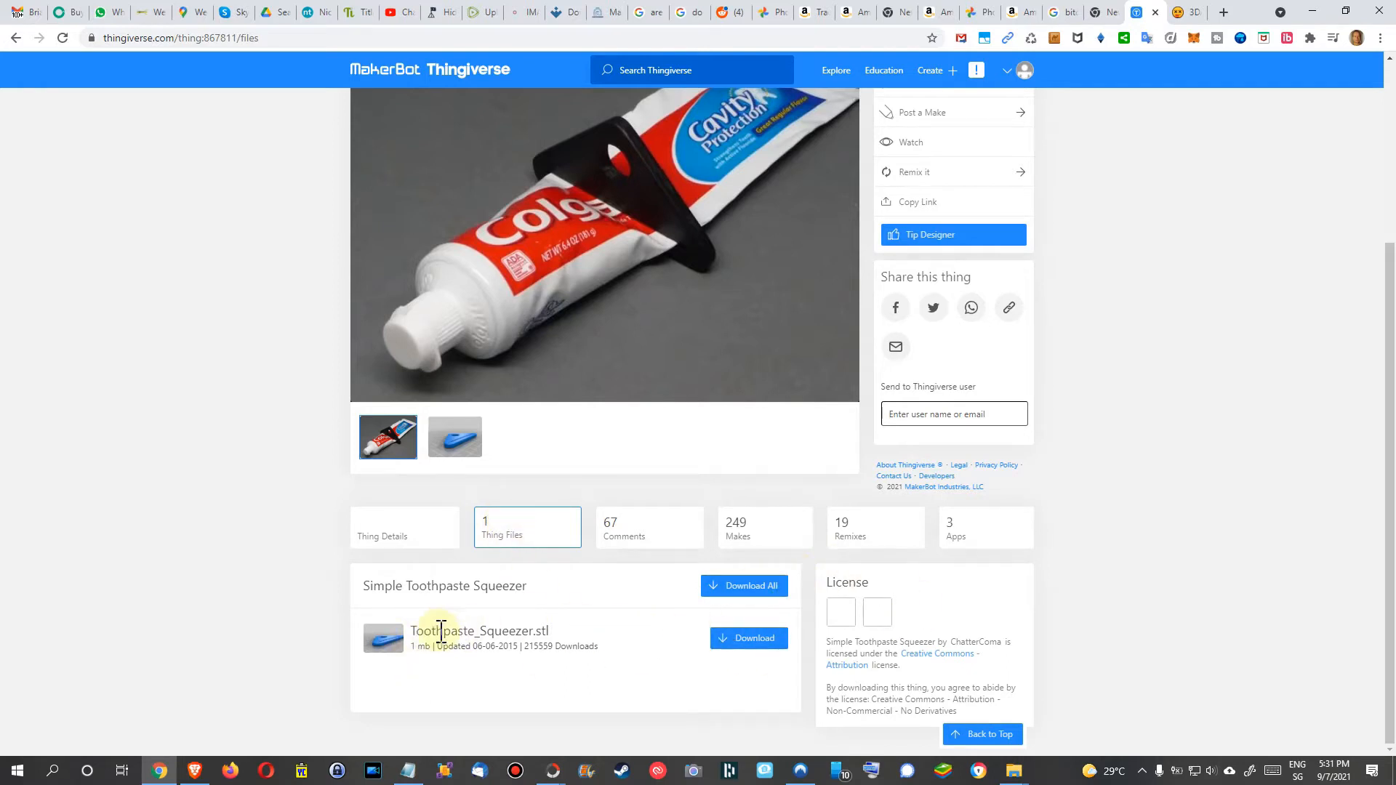
mouse_move(748, 638)
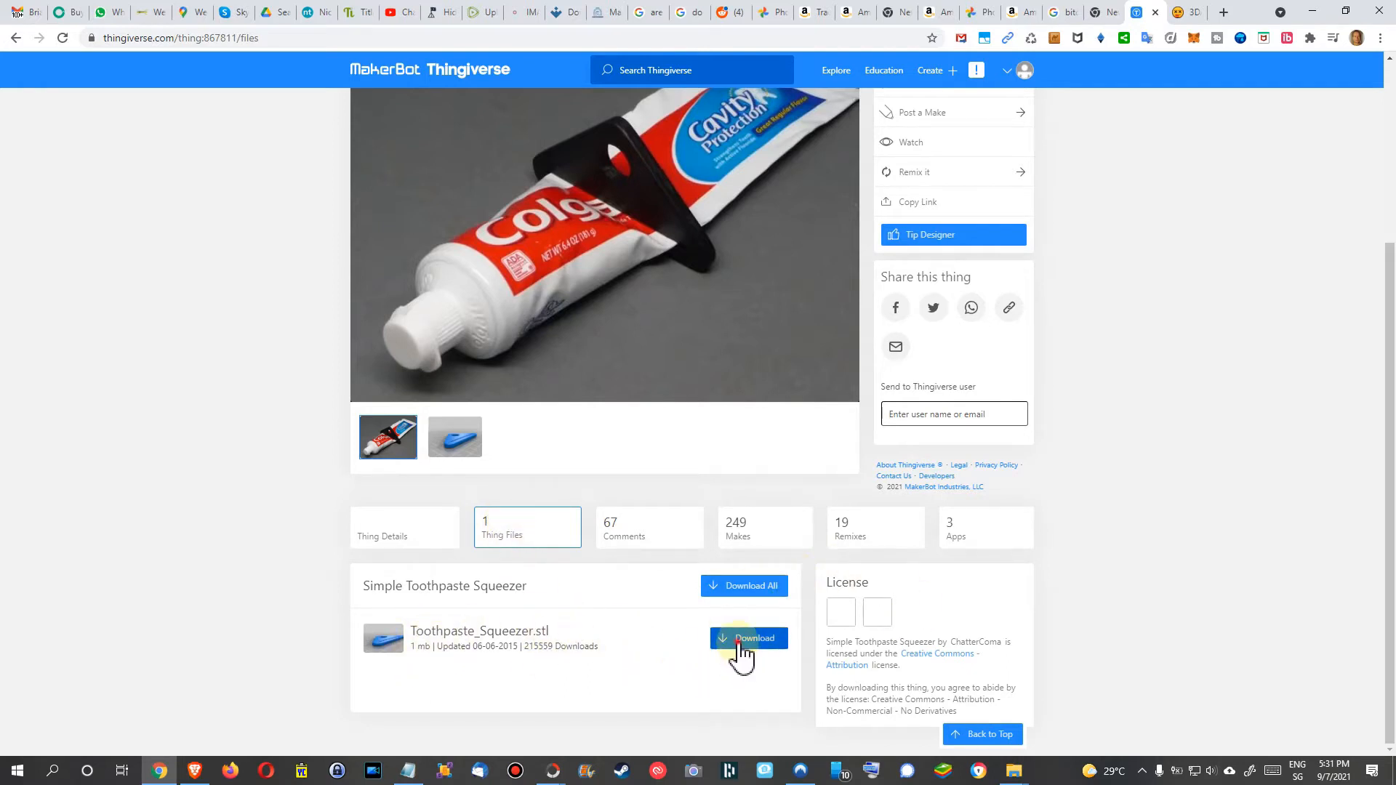
click(748, 638)
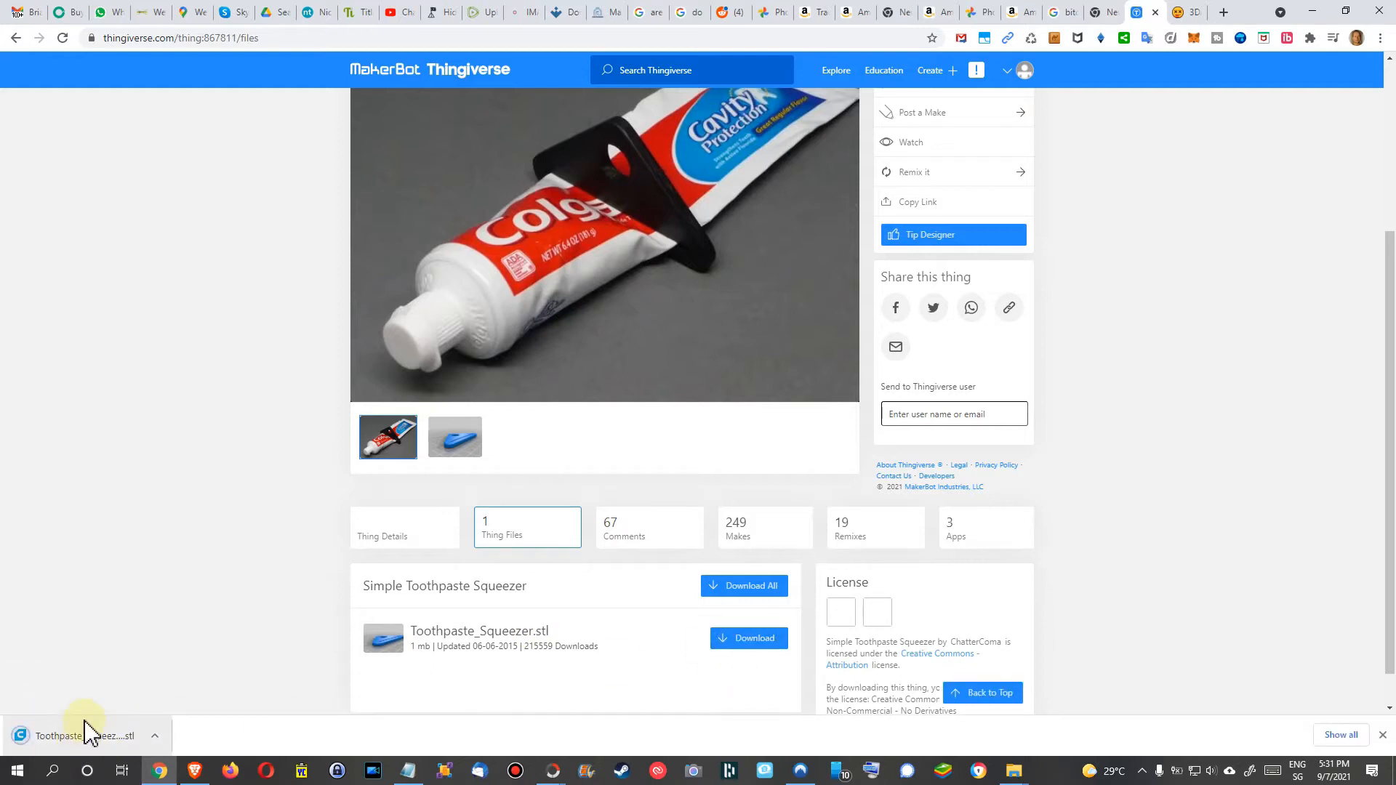
mouse_move(124, 717)
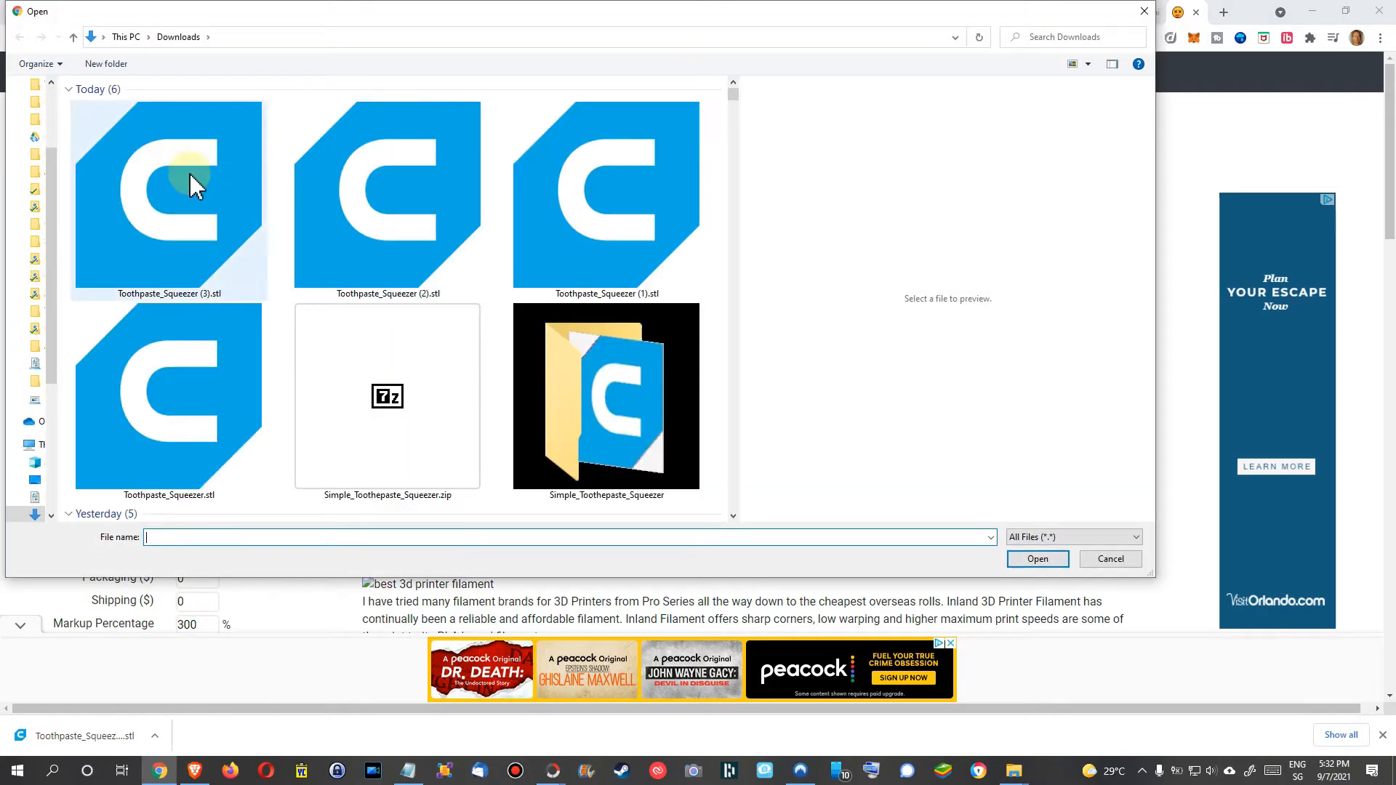
Step: Upload the Toothpaste_Squeezer STL from Downloads, previewing it with a $0.50 cost estimate
click(1036, 558)
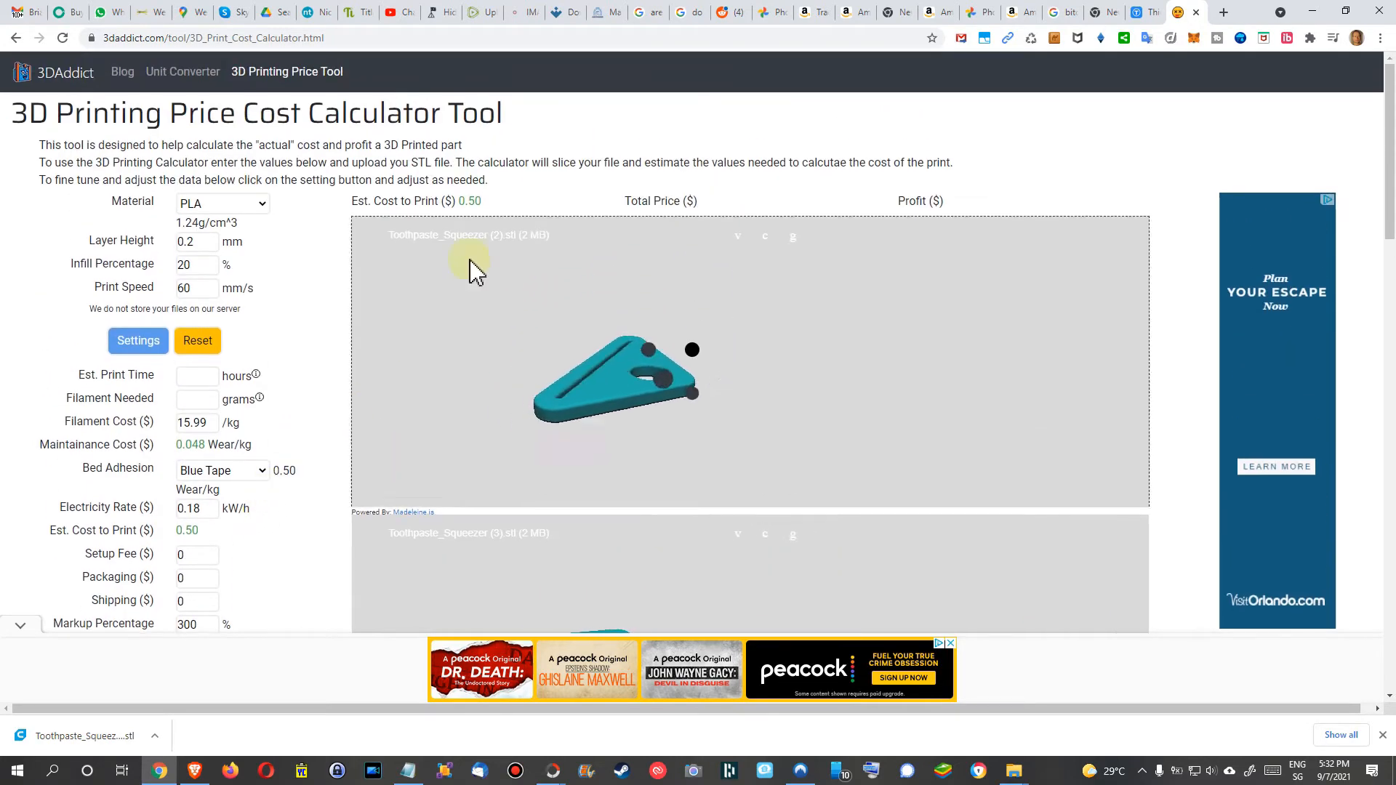
drag(472, 267, 538, 209)
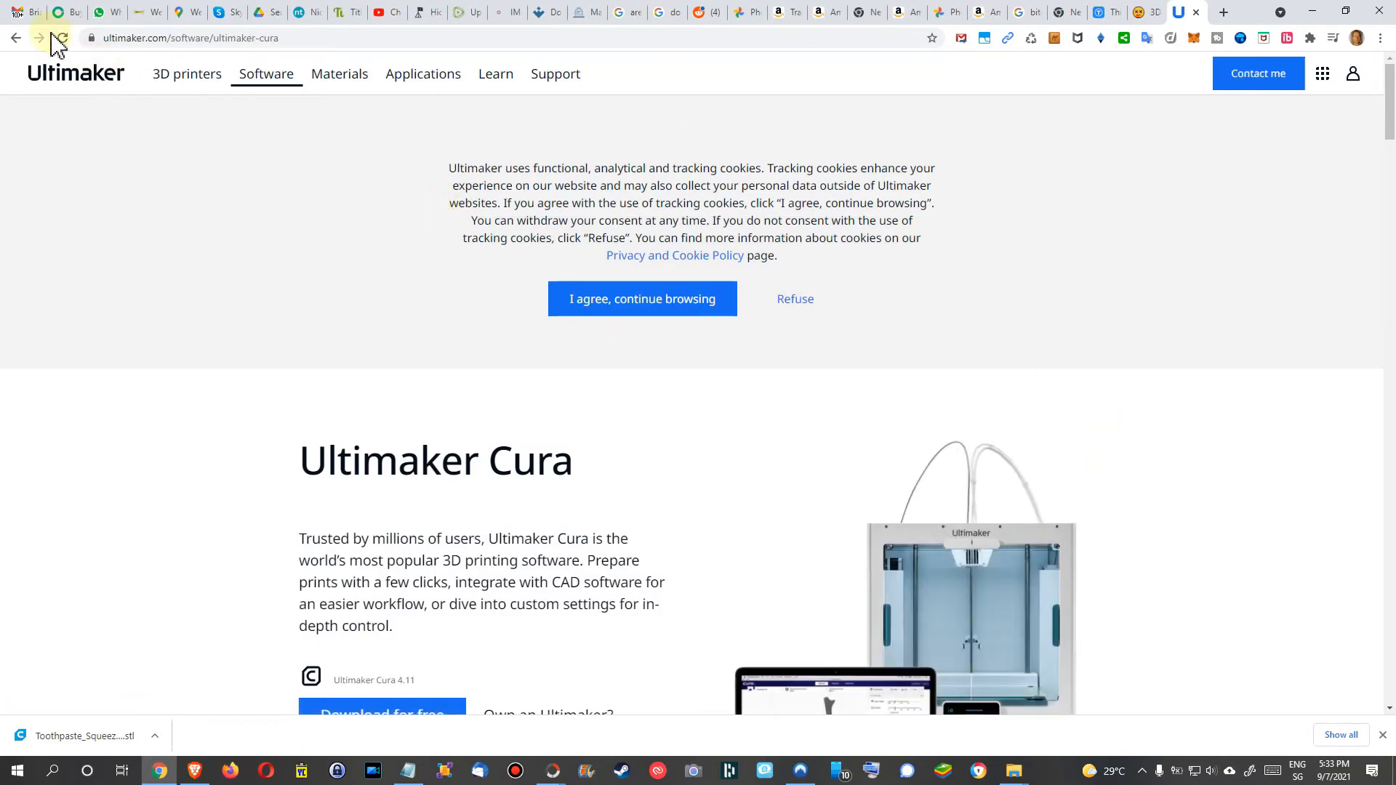
mouse_move(186, 37)
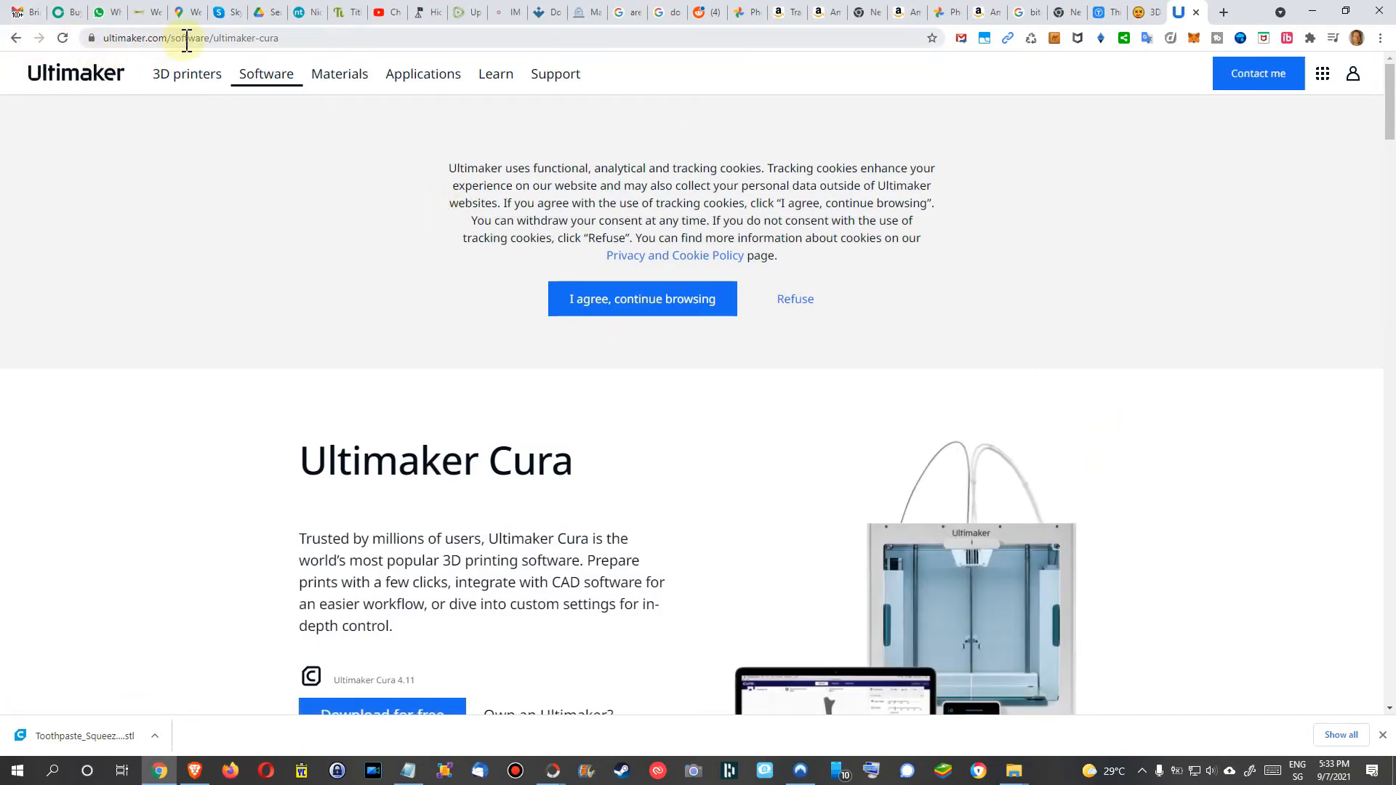
mouse_move(1193, 269)
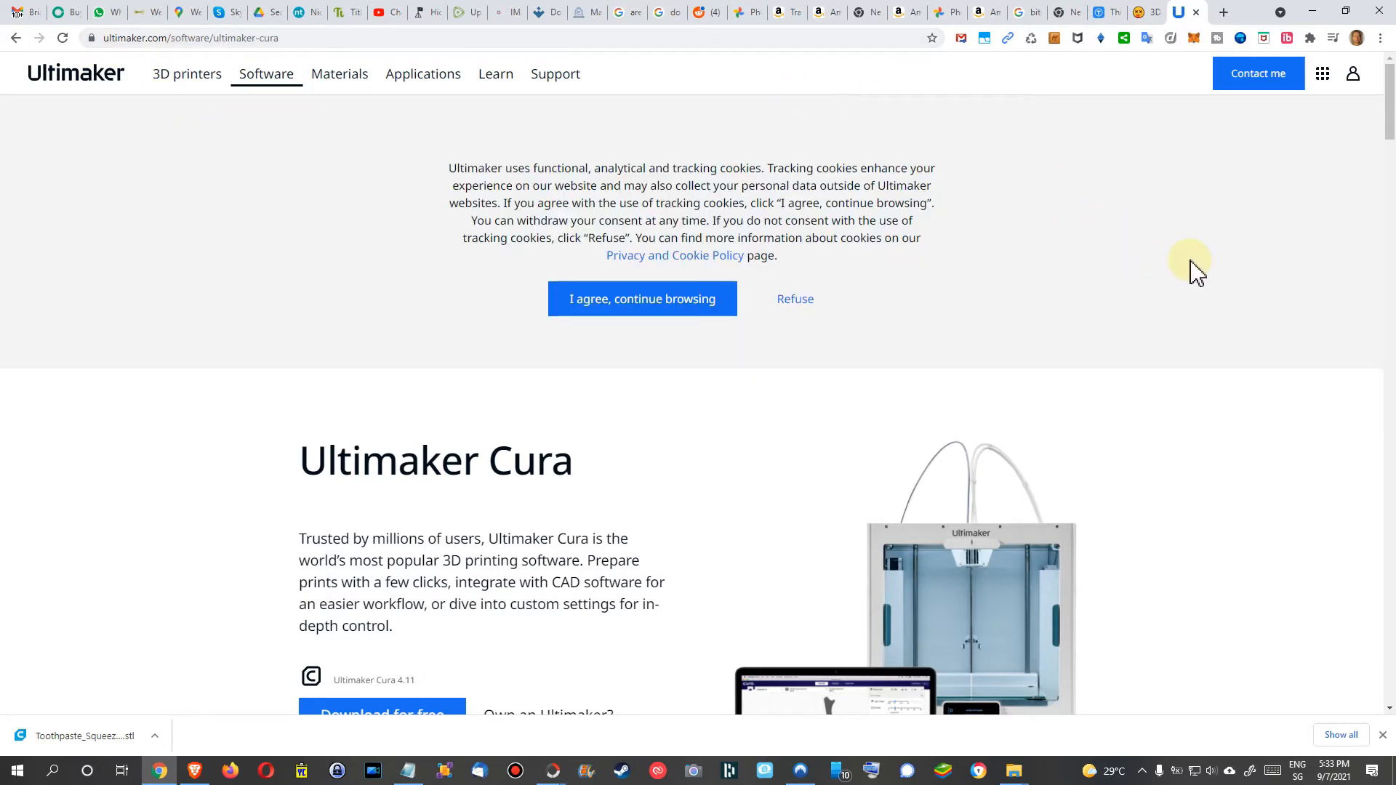
mouse_move(1224, 243)
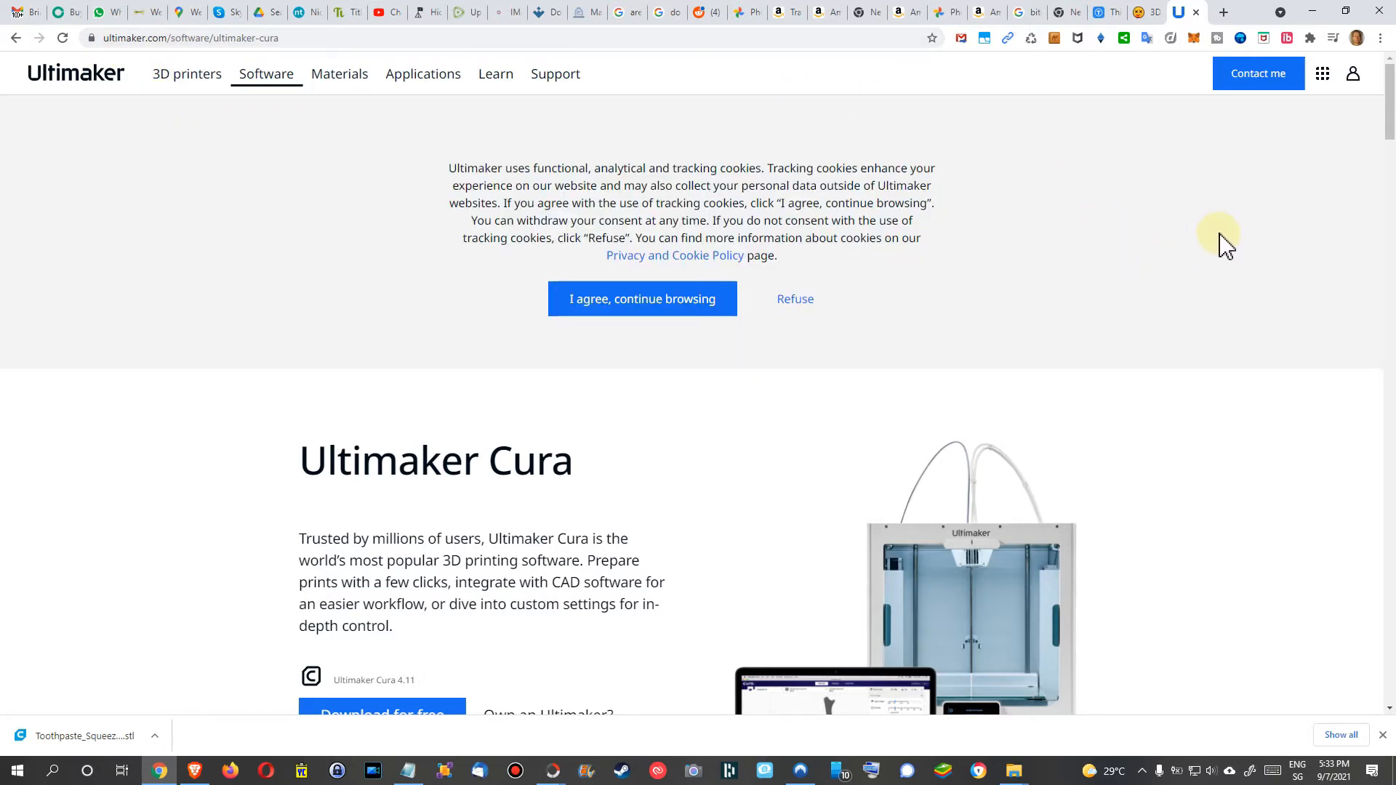
Step: Scroll the Ultimaker Cura page to the Download for free section for Cura 4.11
scroll(down, 3)
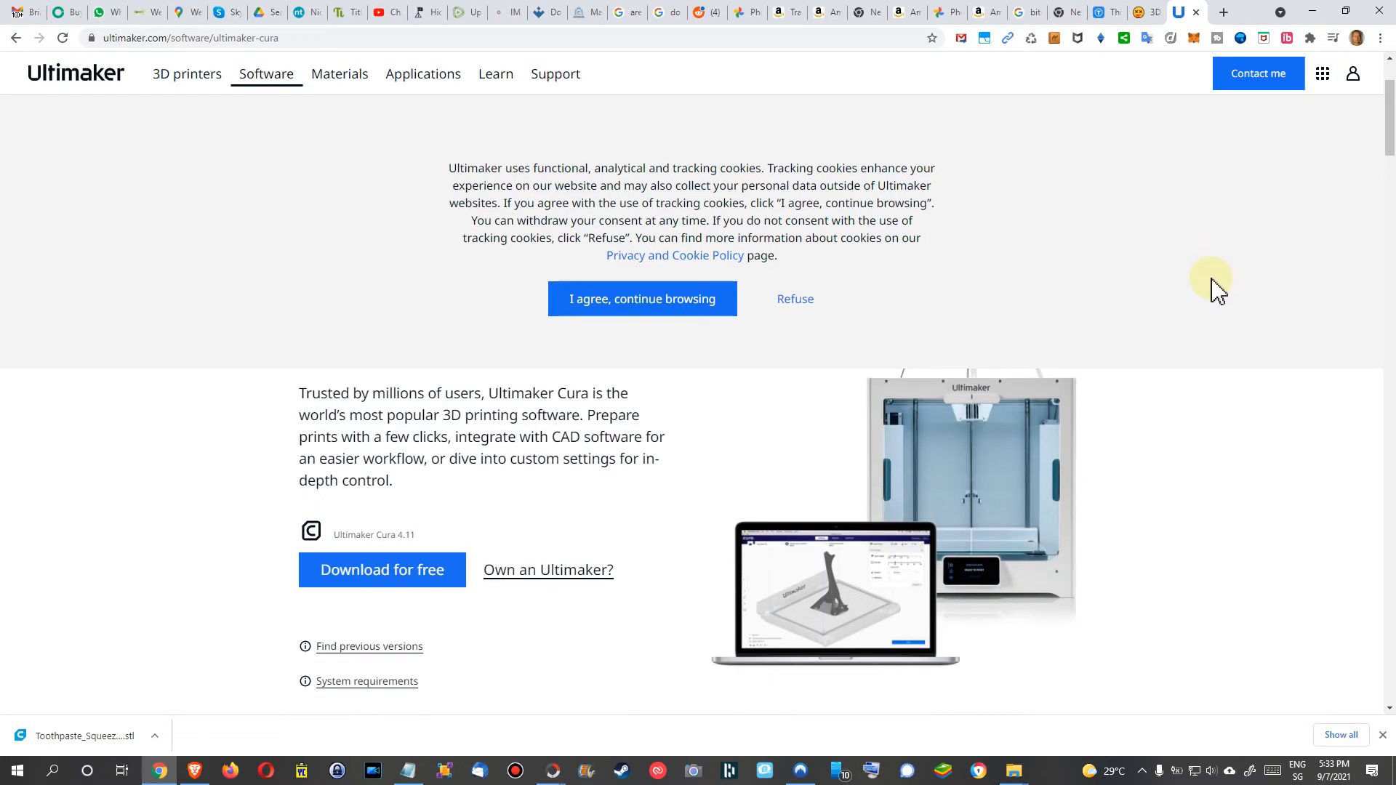
mouse_move(382, 570)
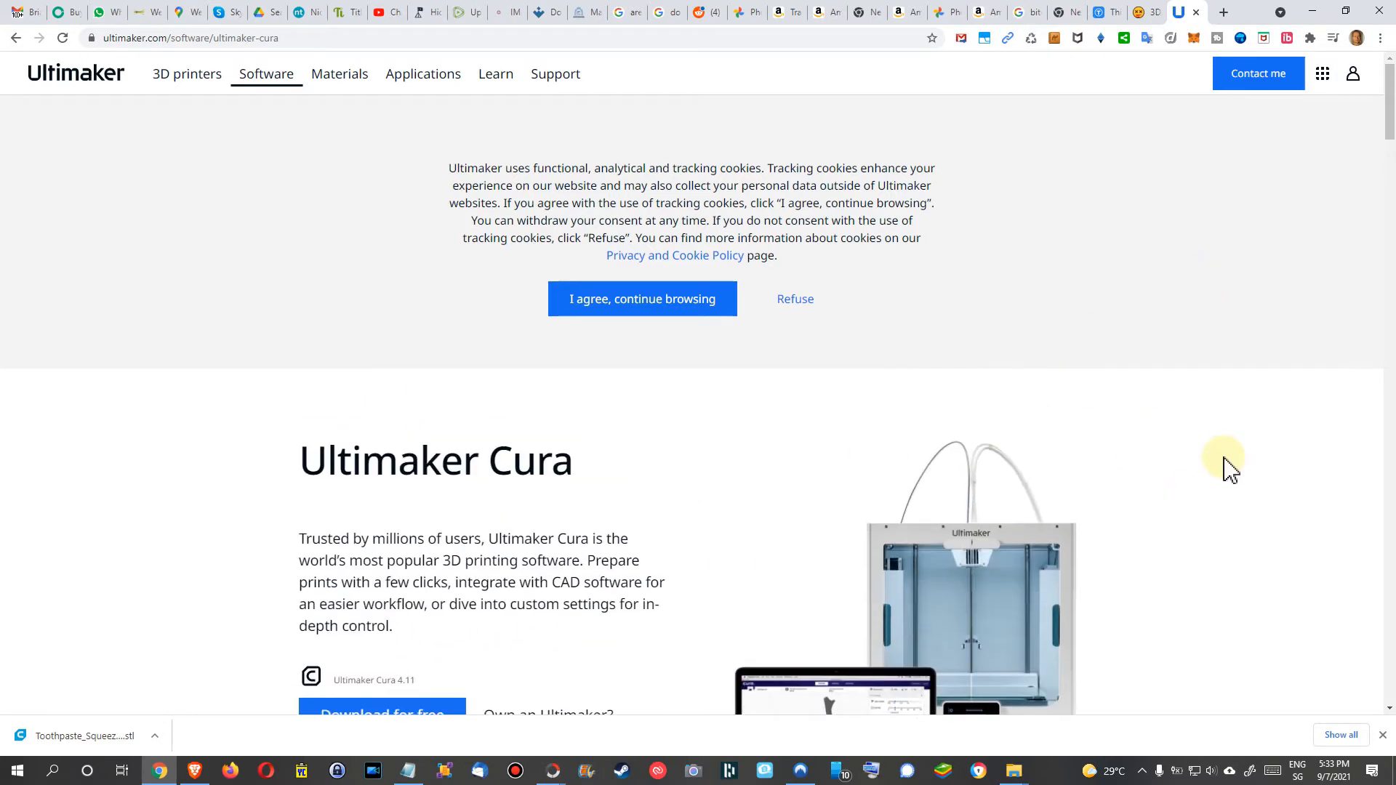
mouse_move(1217, 421)
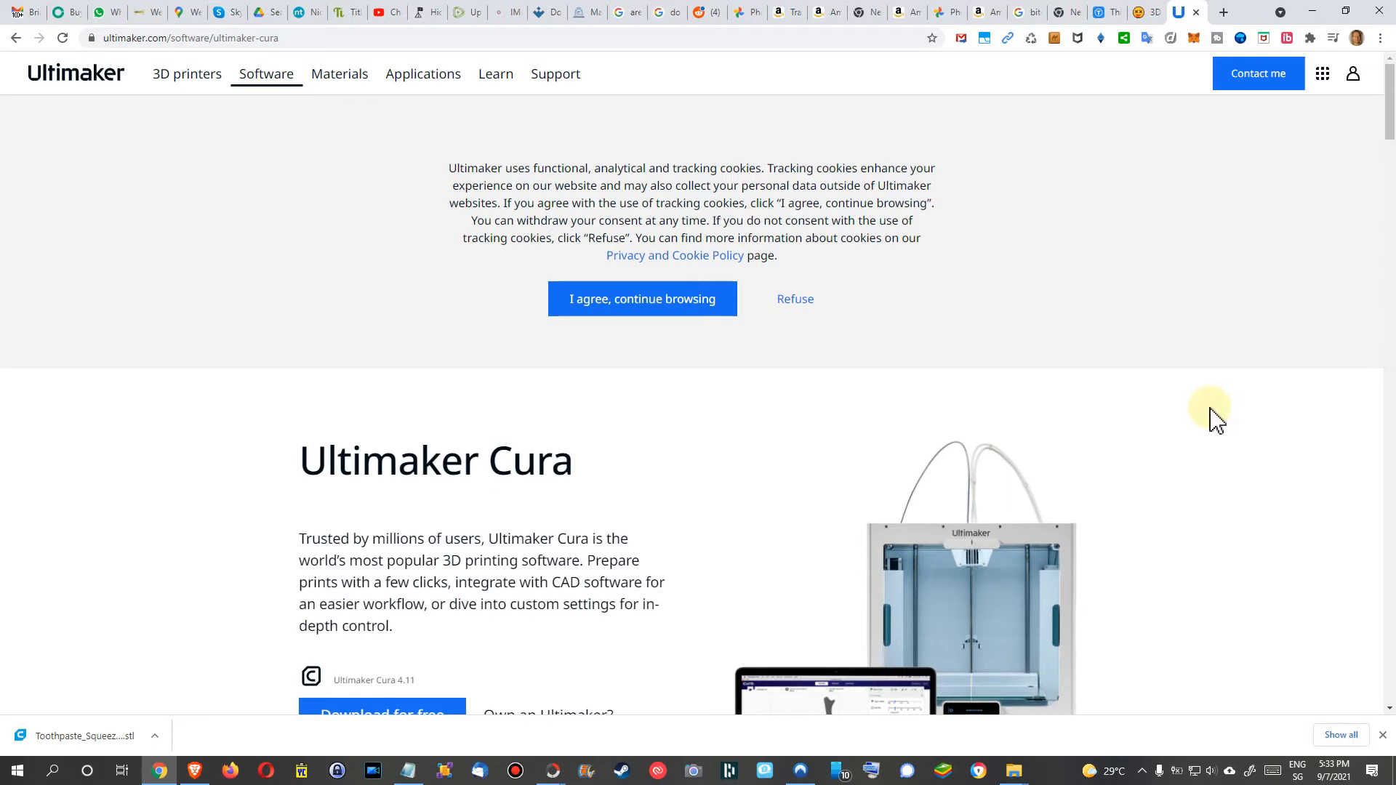
mouse_move(632, 247)
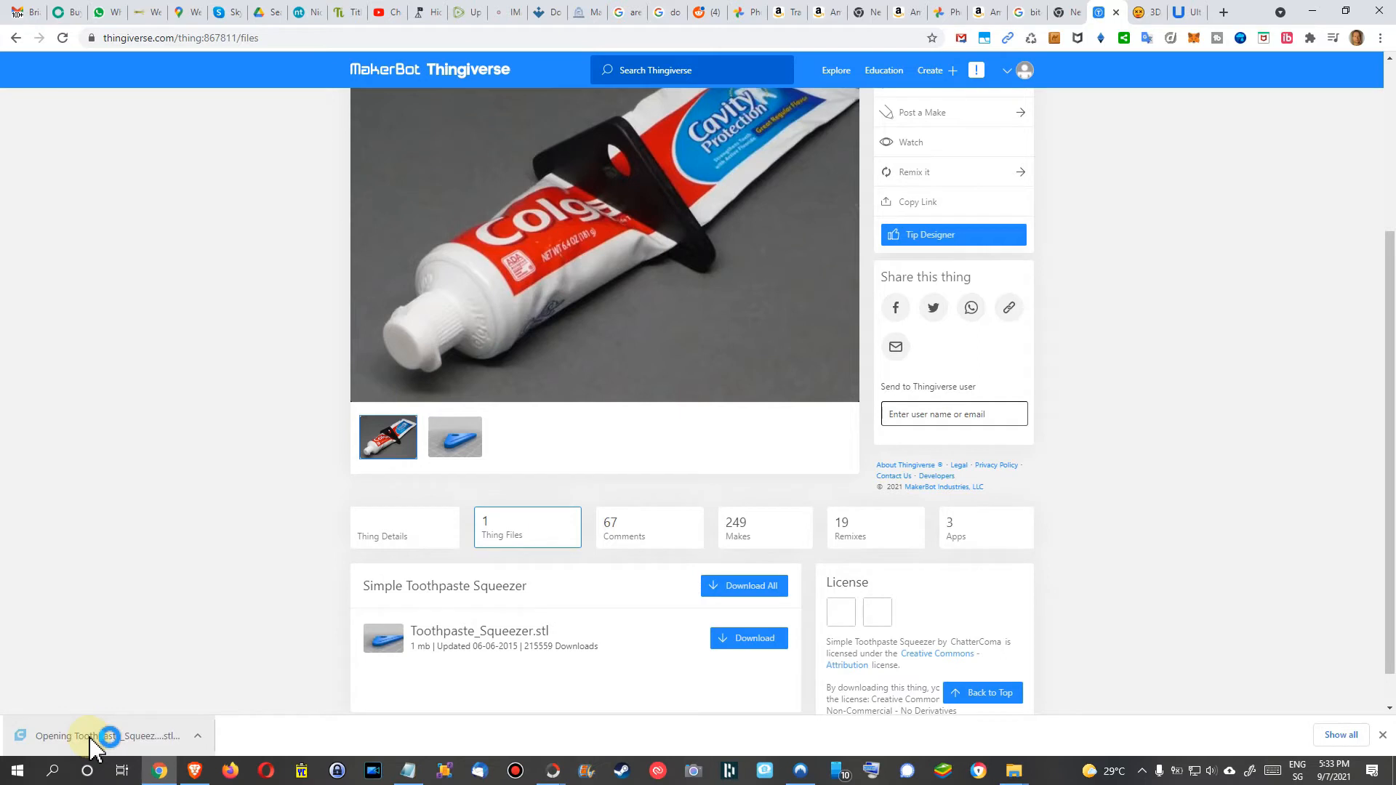
mouse_move(973, 556)
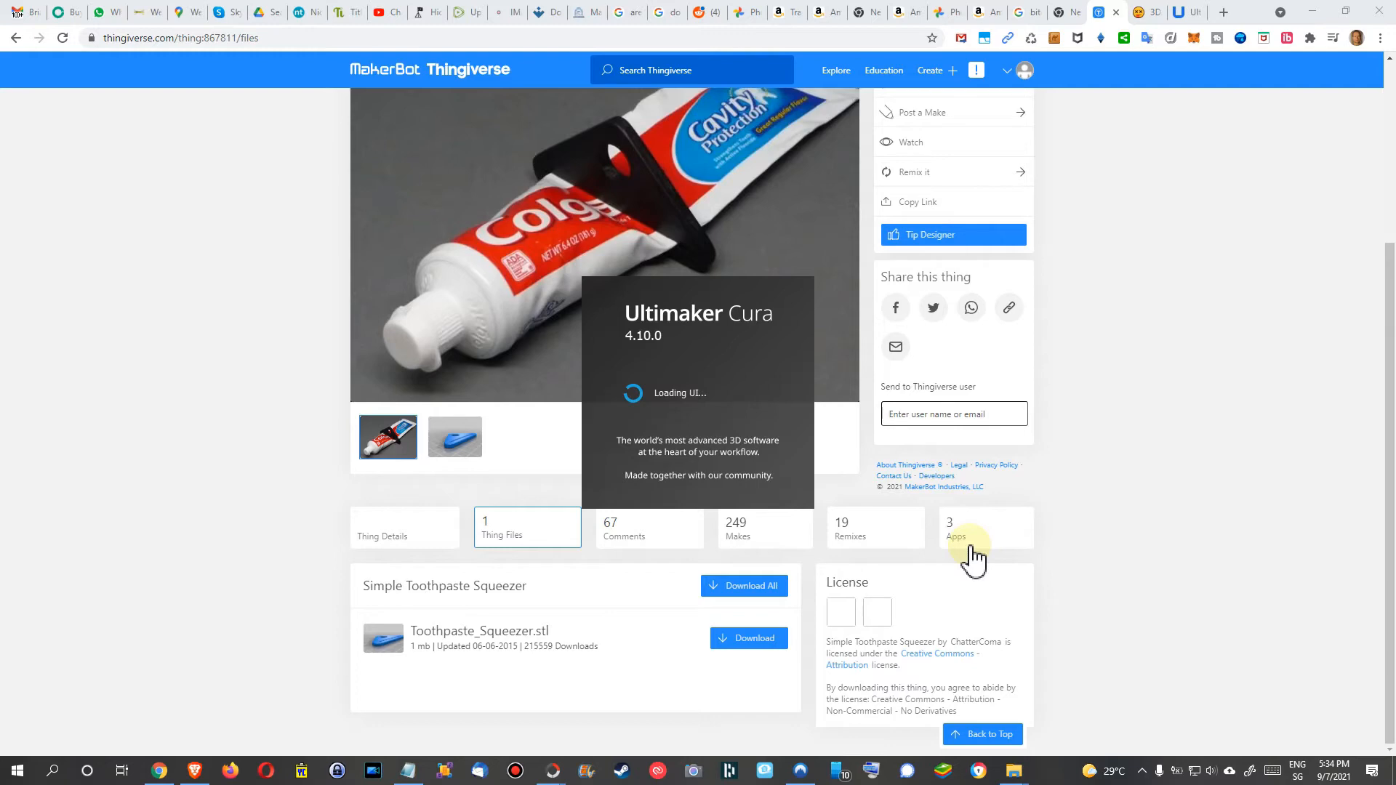
Step: Confirm the squeezer sits on the Anet ET5 X plate with Fine 0.1 mm, 20% infill and support
click(968, 545)
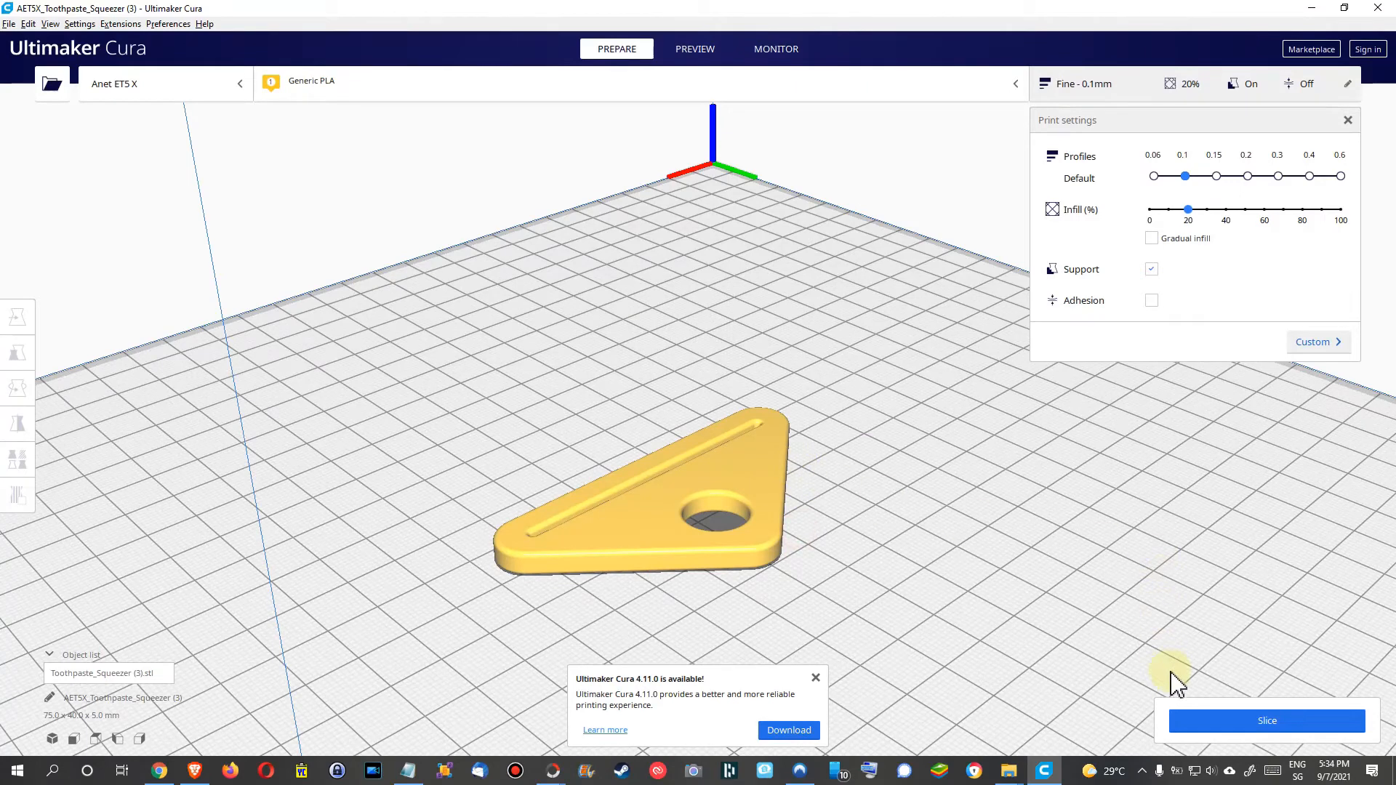
mouse_move(1242, 733)
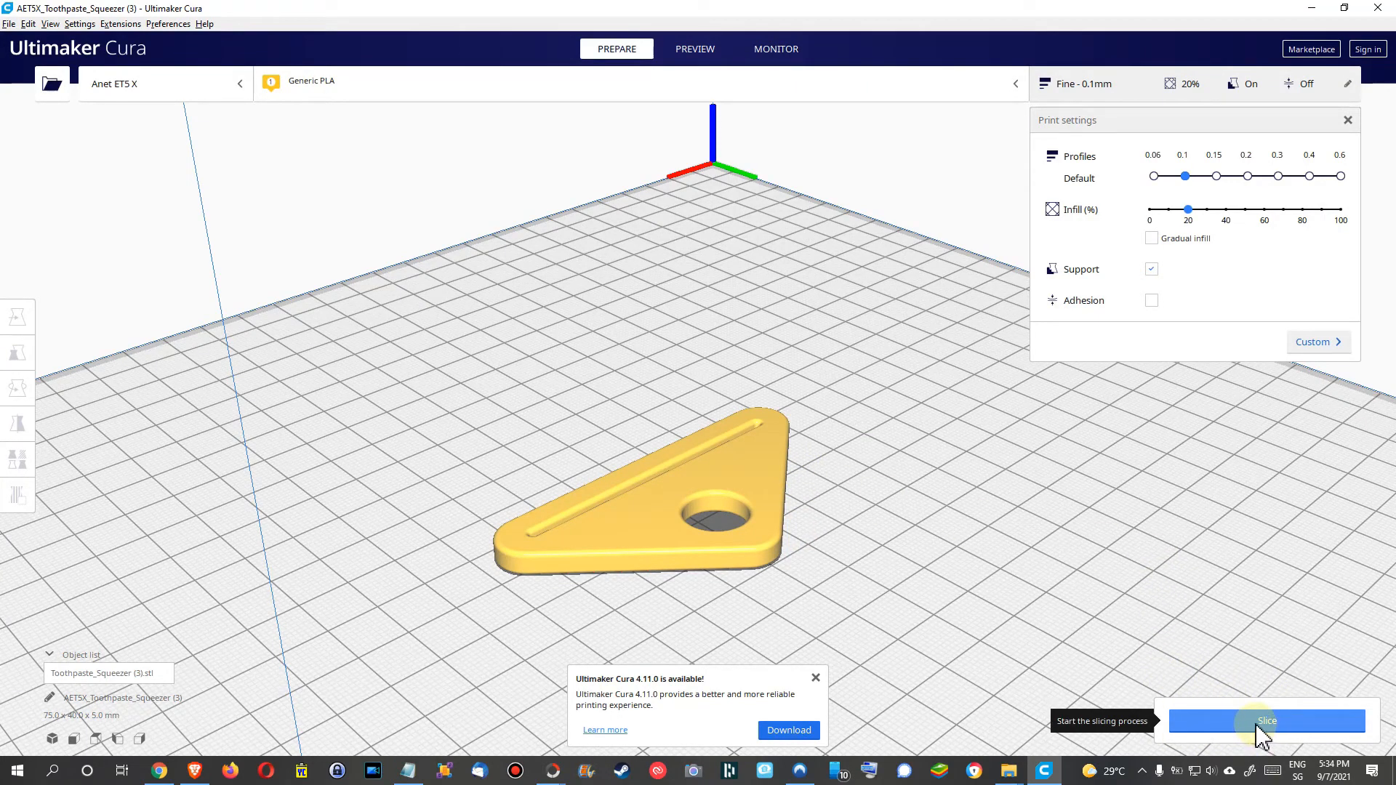
mouse_move(1156, 319)
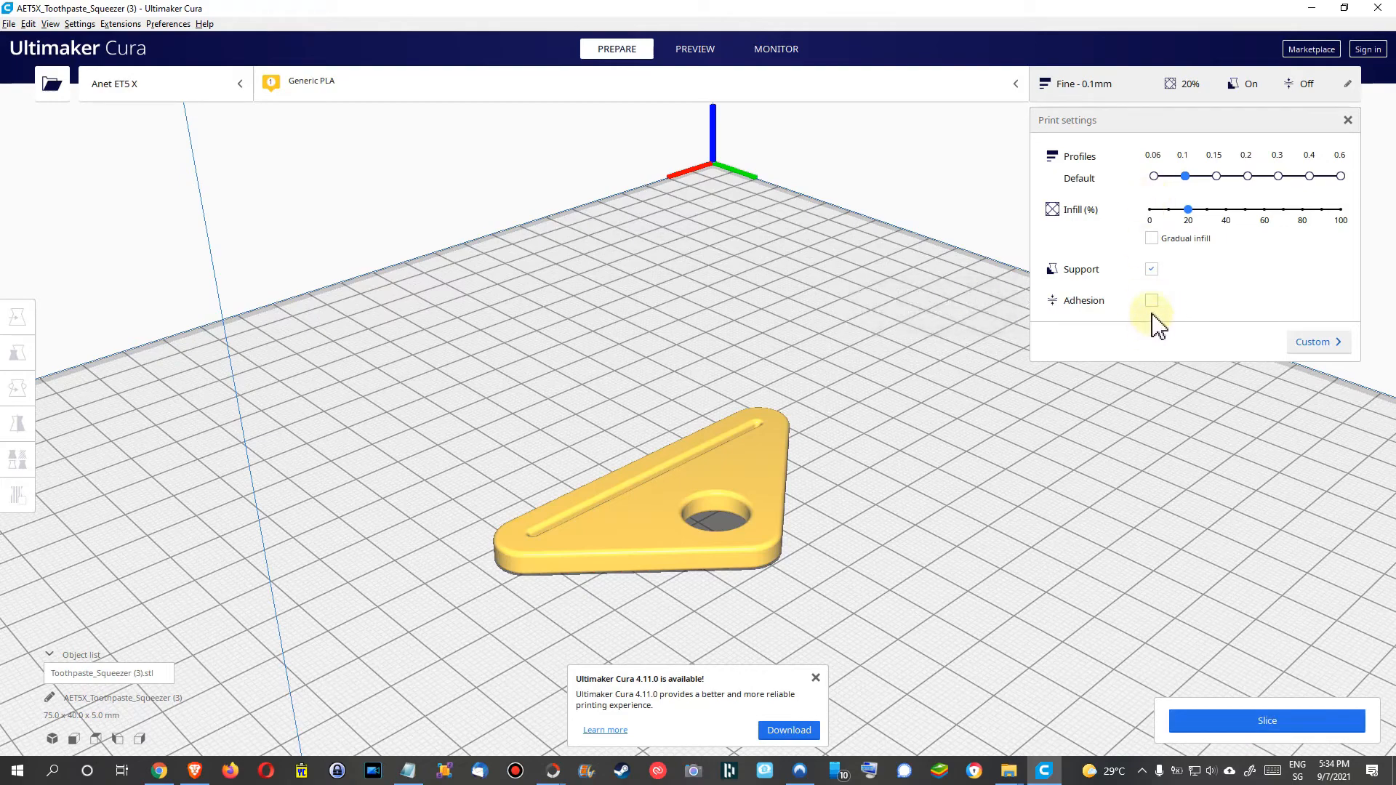
mouse_move(1152, 300)
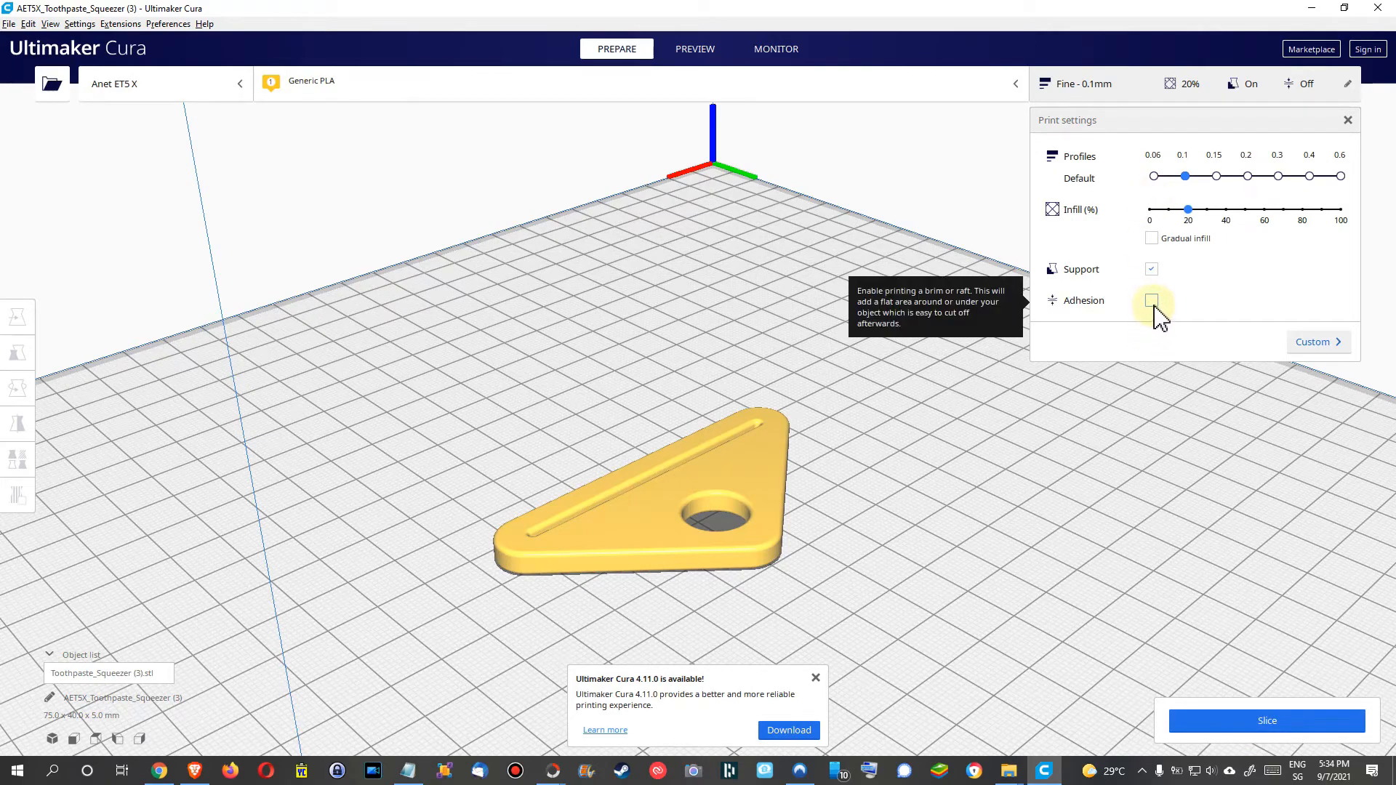
mouse_move(809, 494)
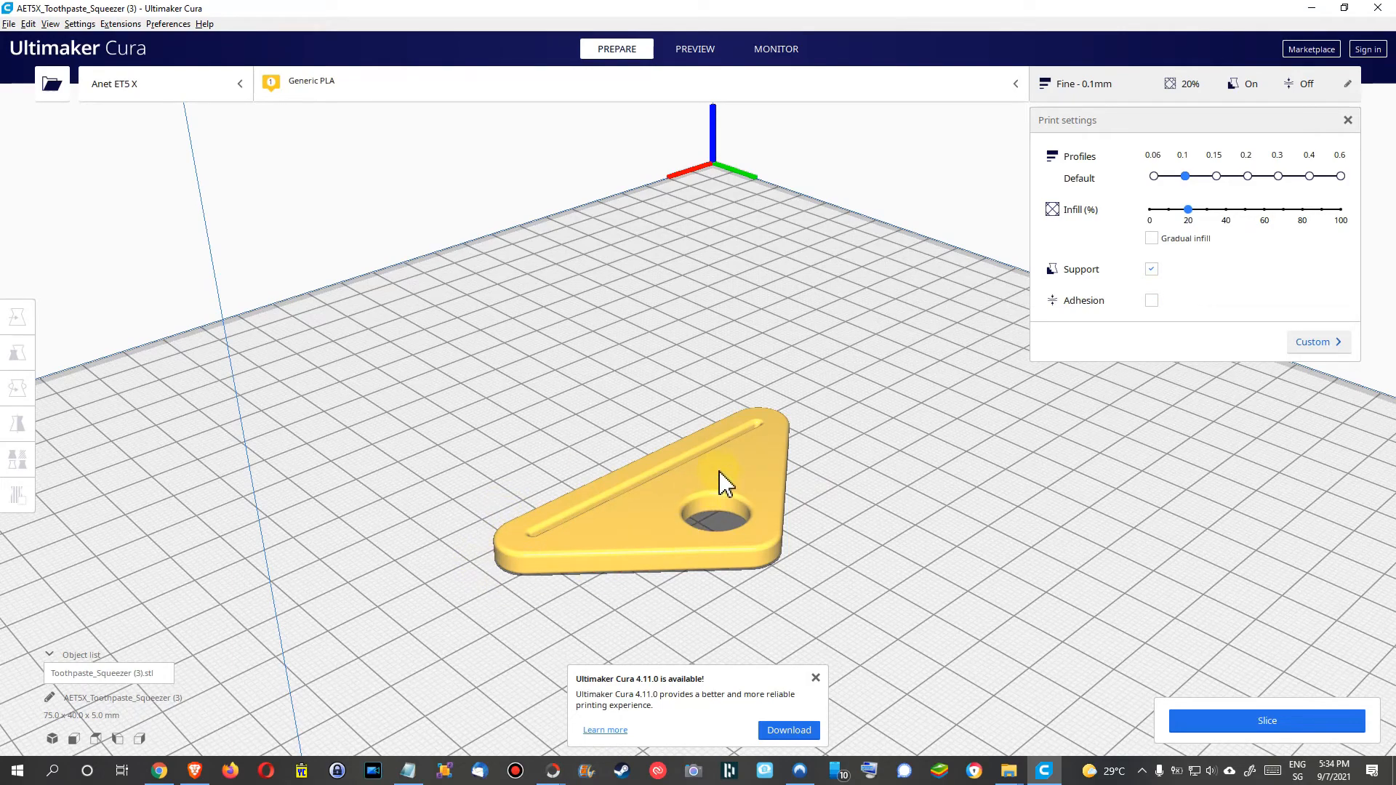
mouse_move(786, 551)
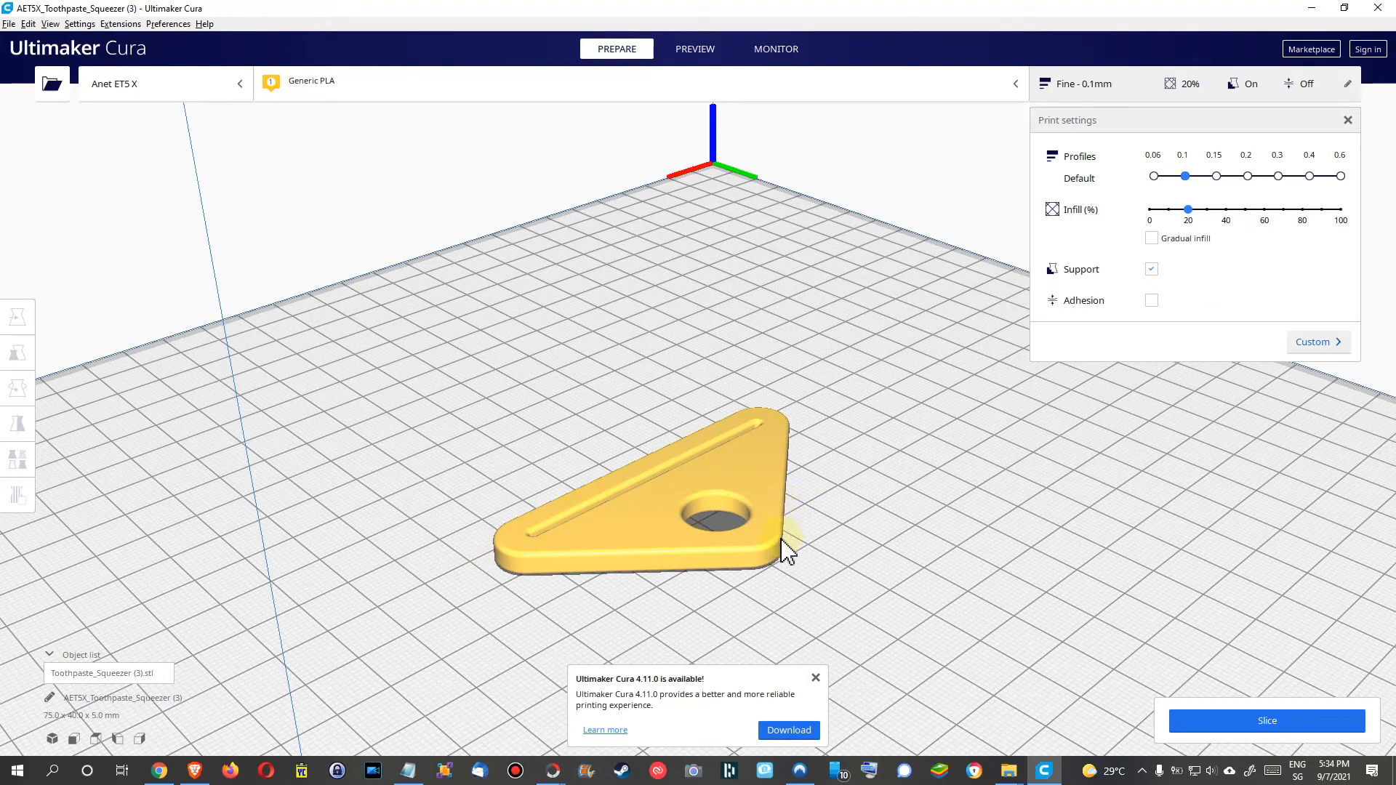
Step: Slice the squeezer, giving 1 hour 14 minutes and 5 g / 1.81 m of filament
click(1265, 721)
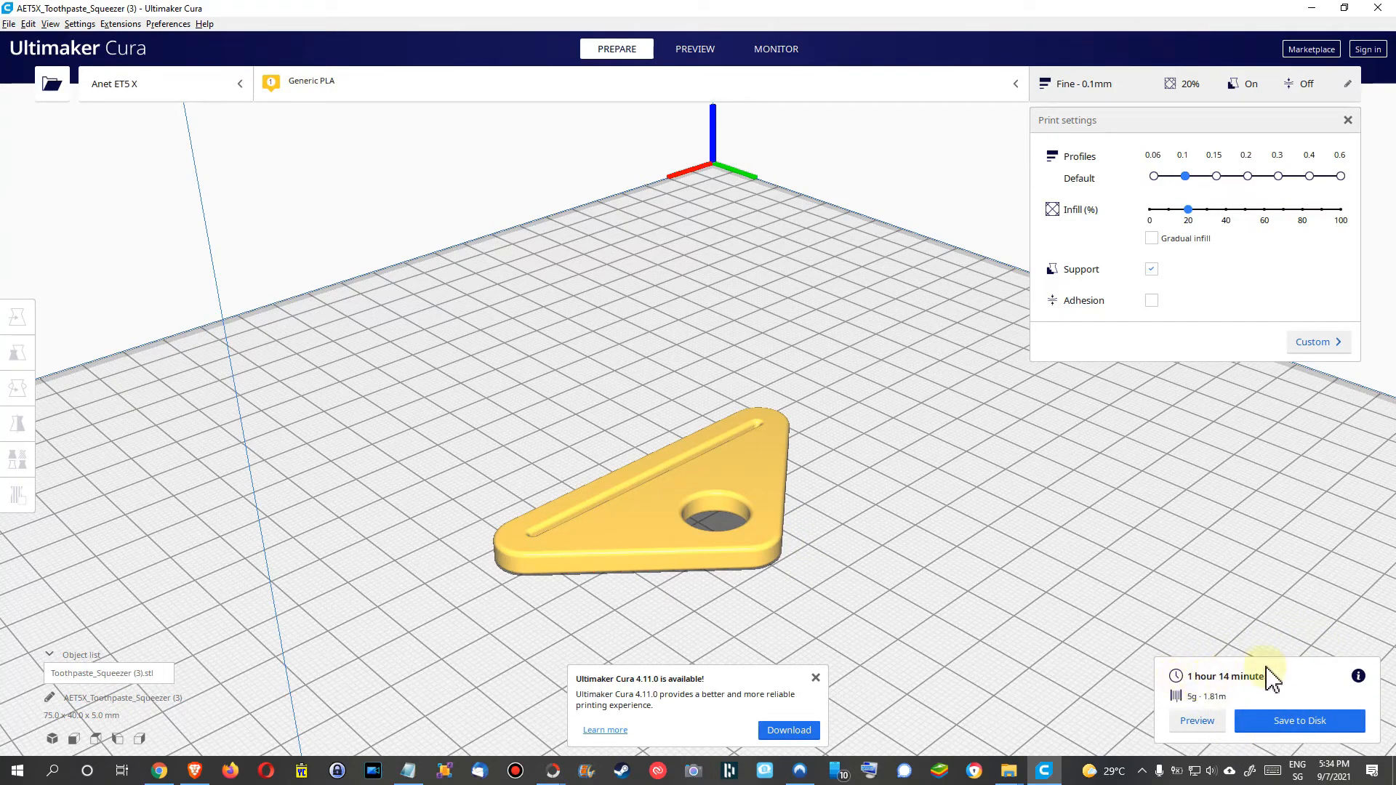
mouse_move(1215, 720)
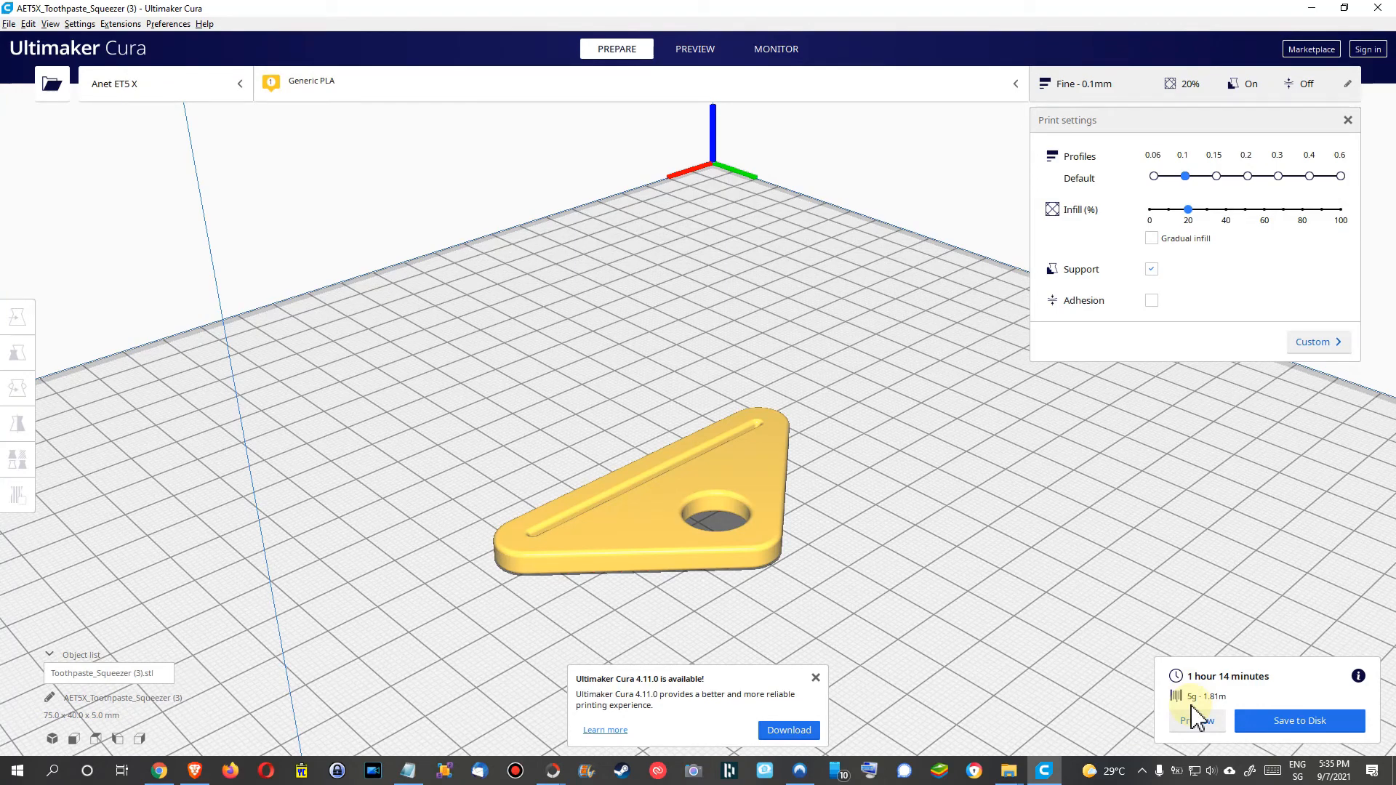
mouse_move(1218, 712)
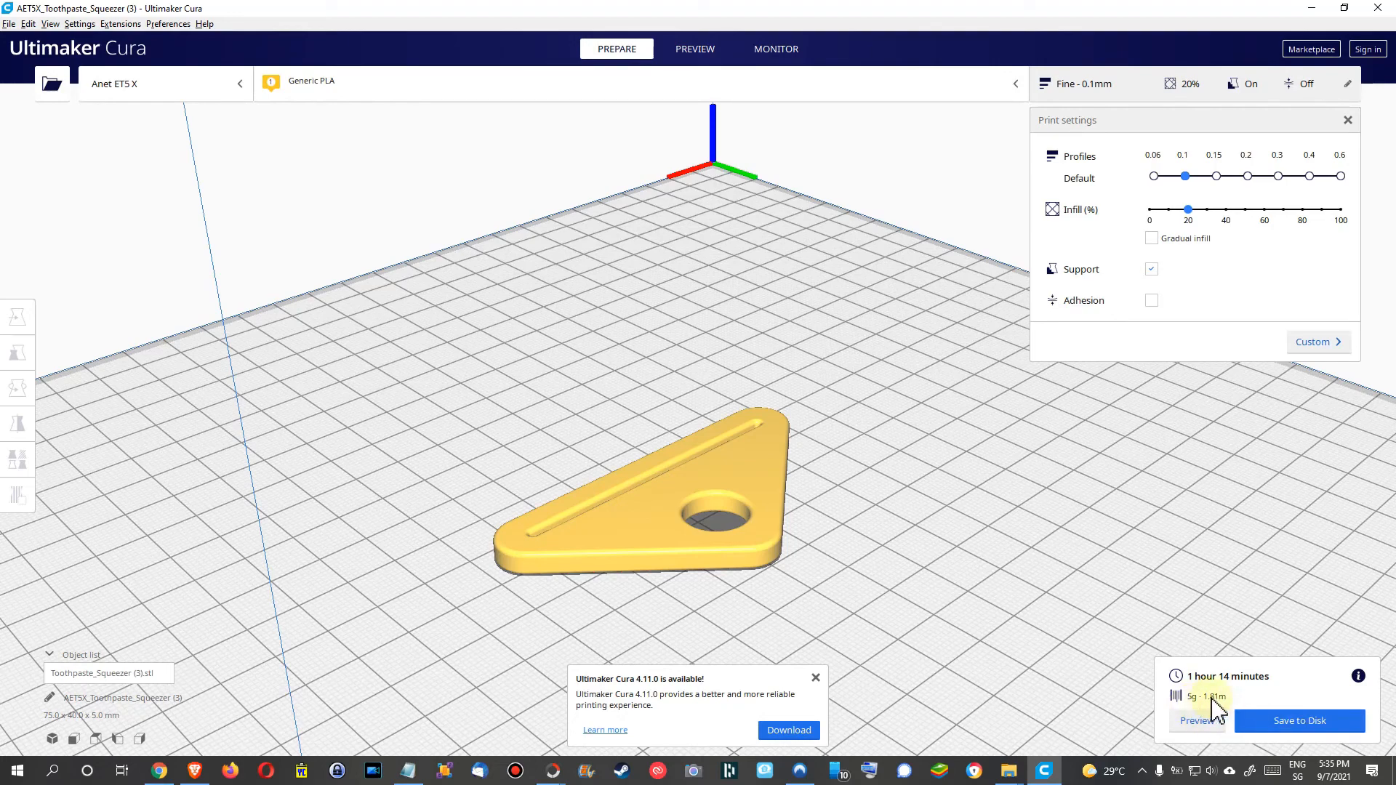
mouse_move(158, 770)
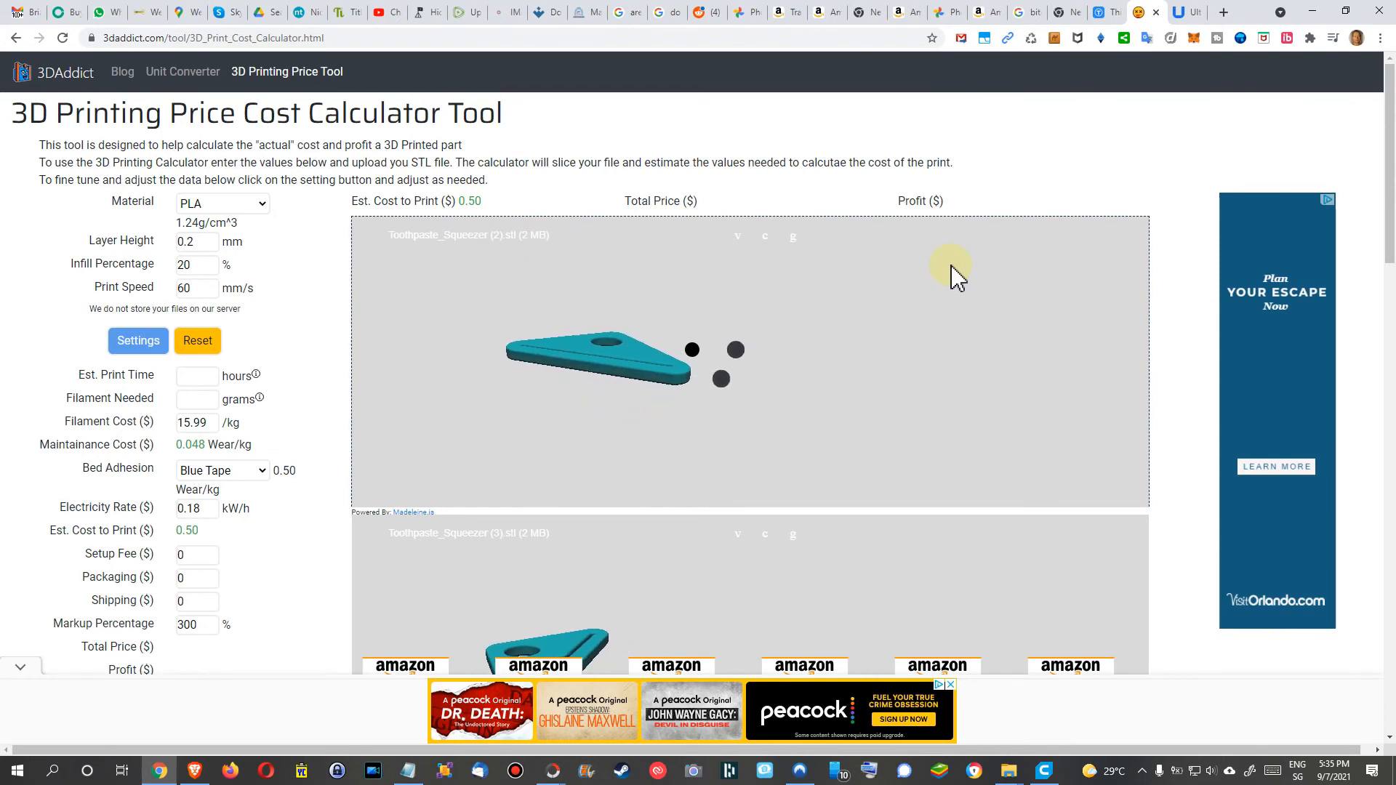
Step: Rotate the squeezer preview in the 3DAddict calculator showing its $0.50 estimate
drag(597, 357, 588, 347)
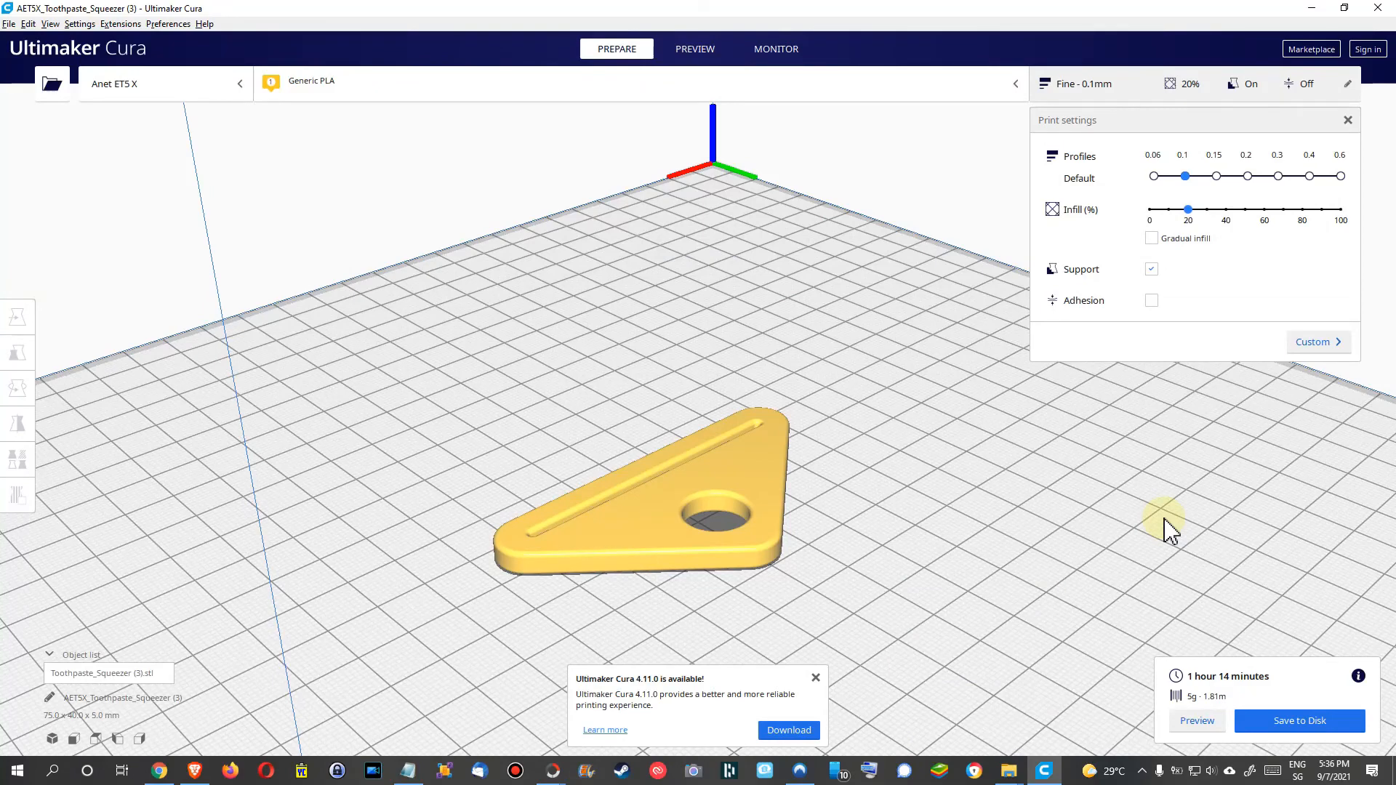
mouse_move(1189, 547)
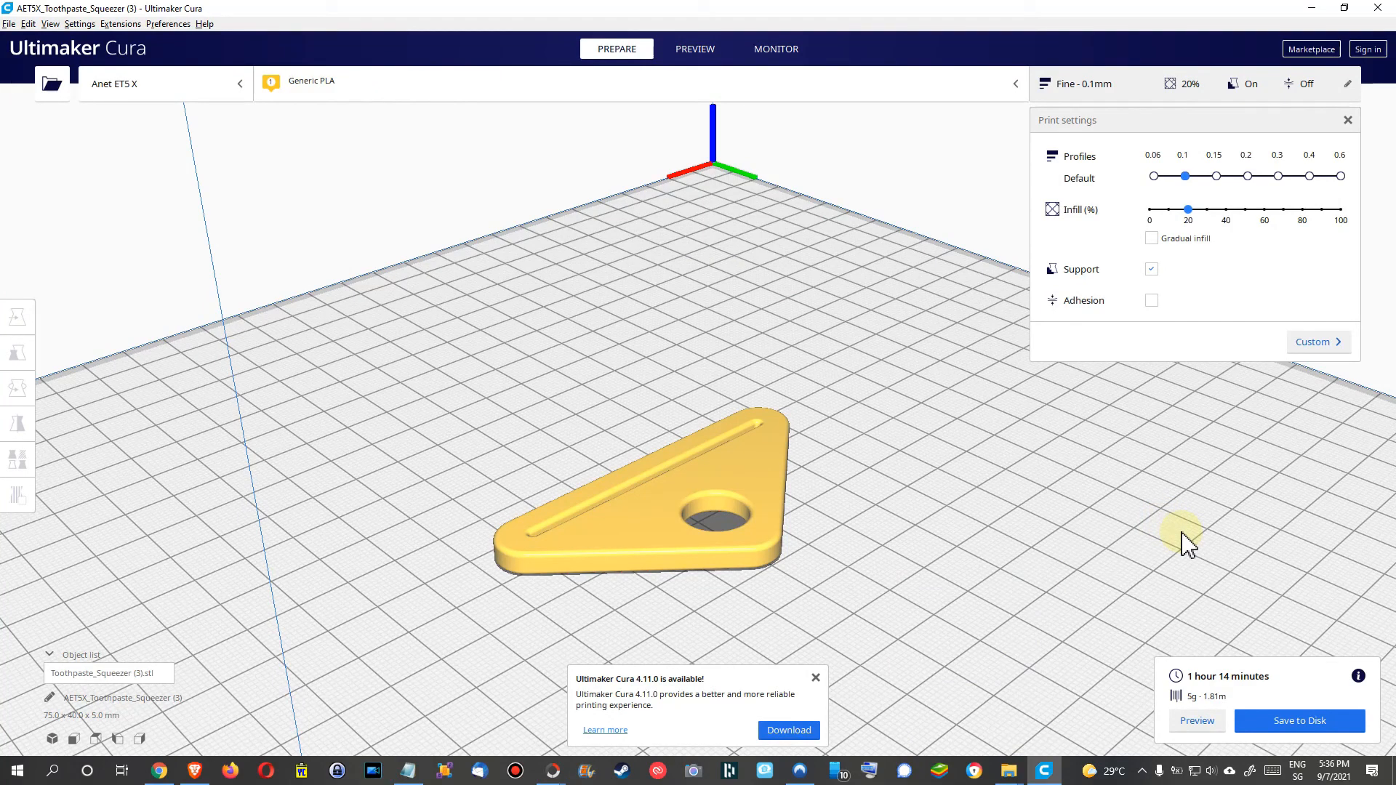